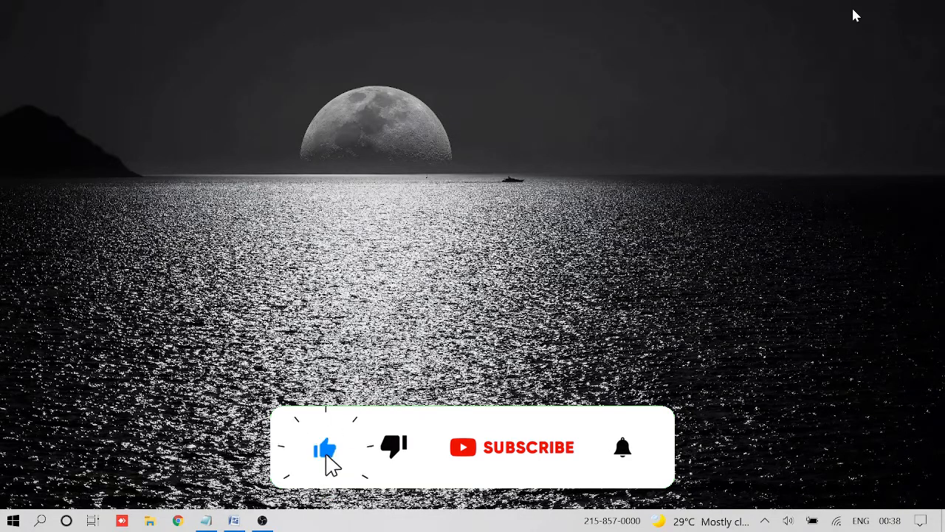
From File Explorer, bring up This PC's properties to reach System Properties.
{"action": "left_click", "coordinate": [529, 446]}
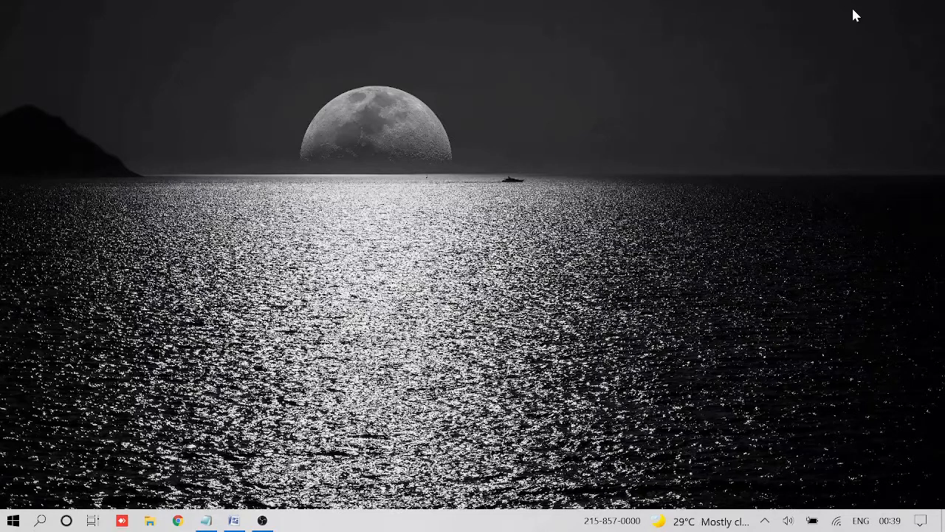
{"action": "mouse_move", "coordinate": [564, 257]}
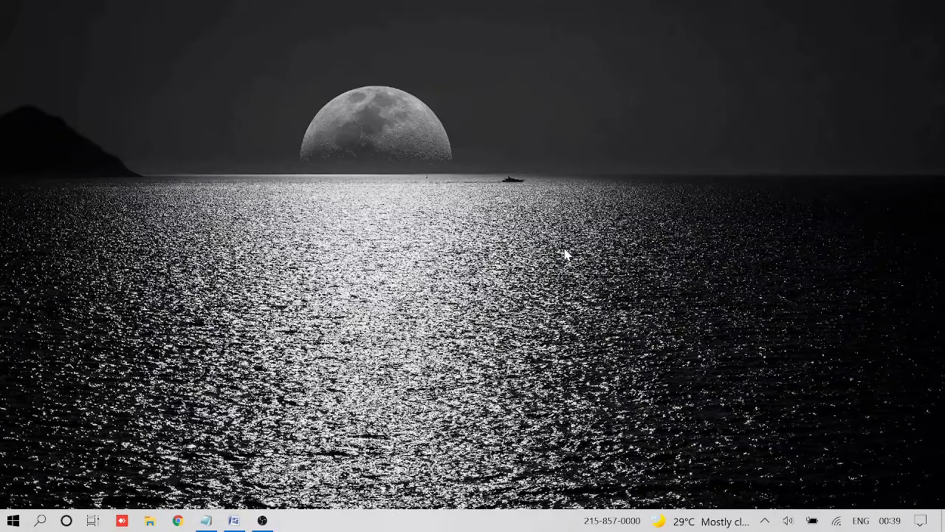
{"action": "mouse_move", "coordinate": [381, 298]}
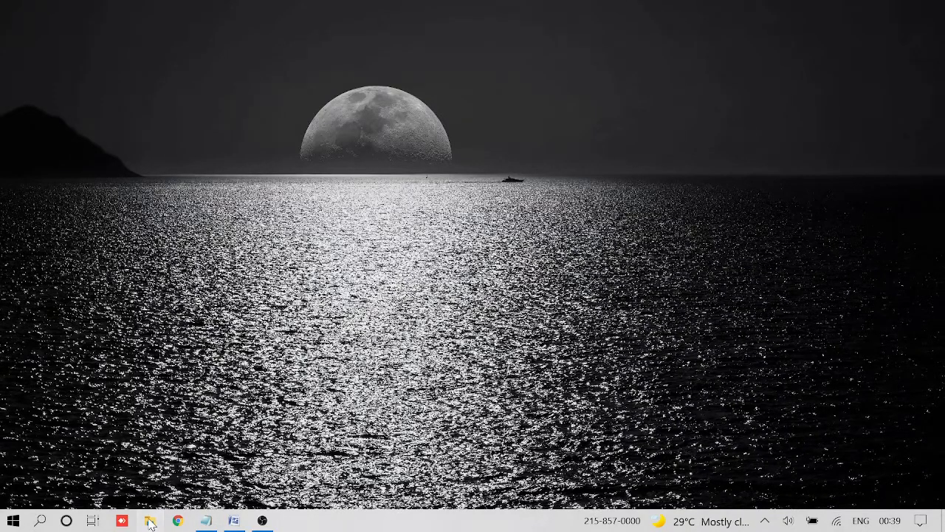
{"action": "left_click", "coordinate": [150, 520]}
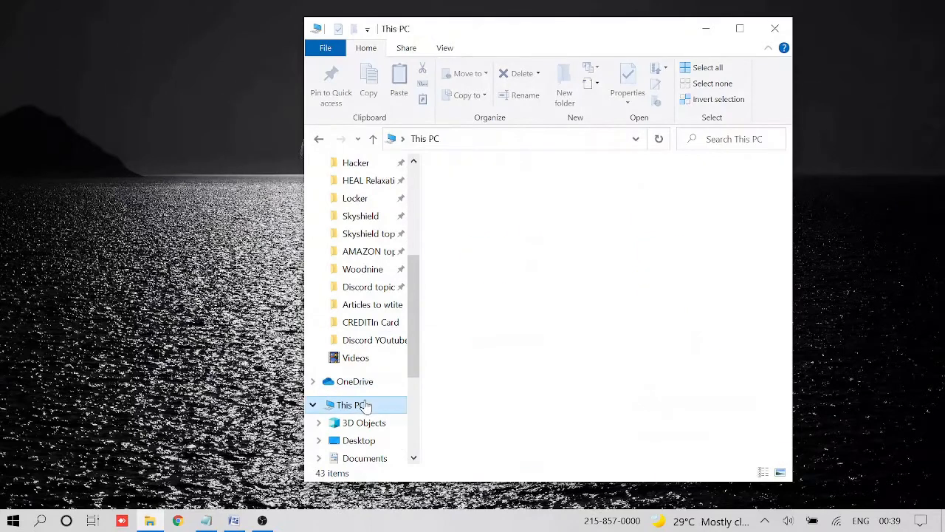
{"action": "left_click", "coordinate": [348, 404]}
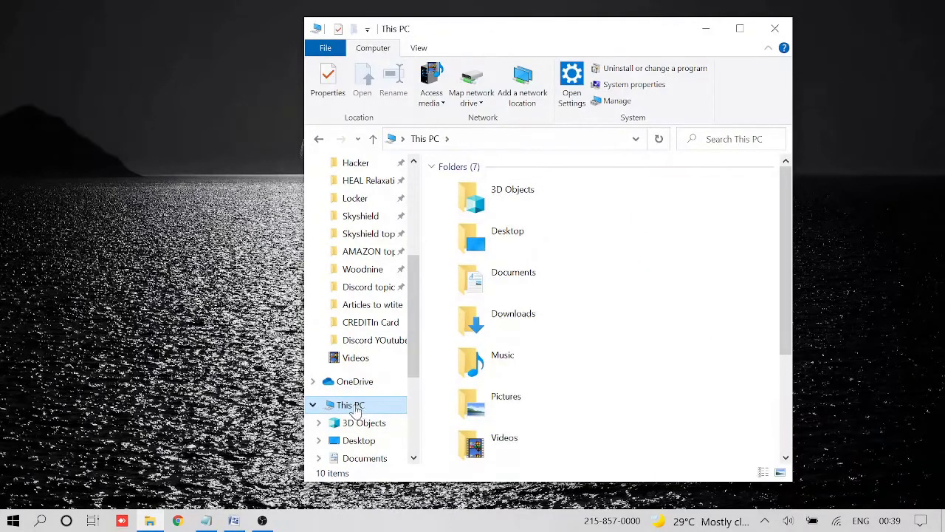
{"action": "right_click", "coordinate": [347, 405]}
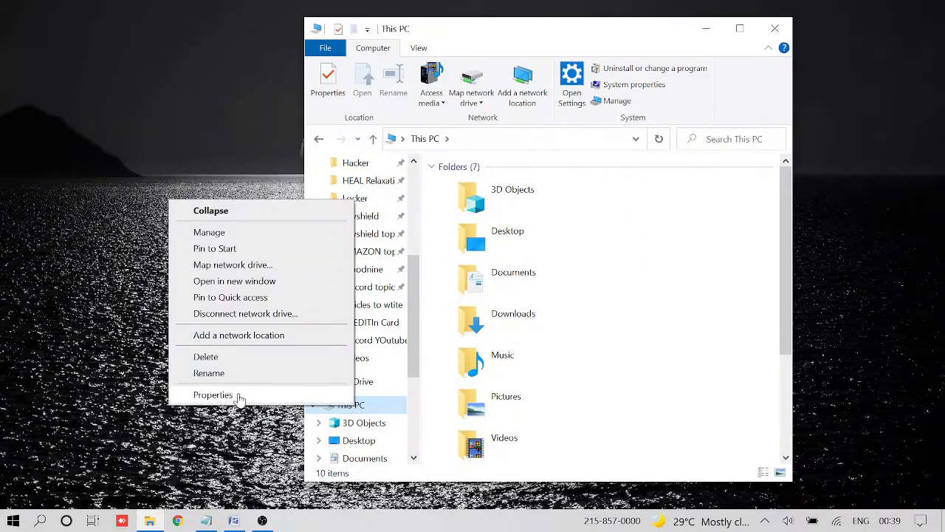
{"action": "left_click", "coordinate": [212, 395]}
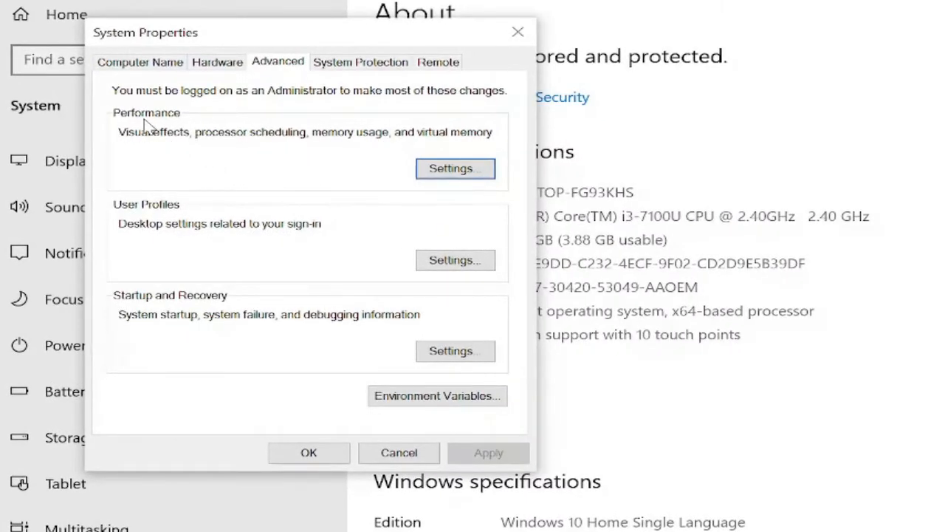
Reach the Performance Options Advanced page with processor scheduling and virtual memory.
{"action": "left_click", "coordinate": [455, 168]}
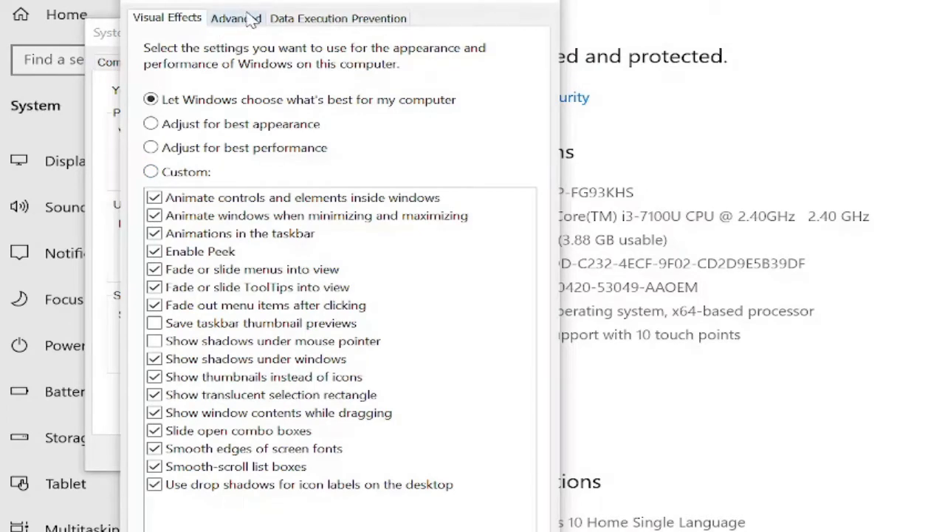
{"action": "left_click", "coordinate": [236, 18]}
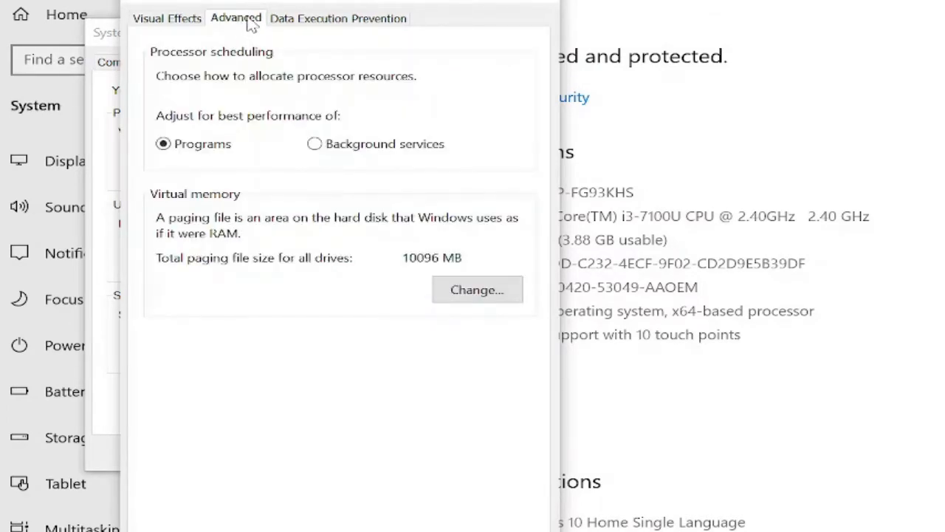
{"action": "mouse_move", "coordinate": [174, 207]}
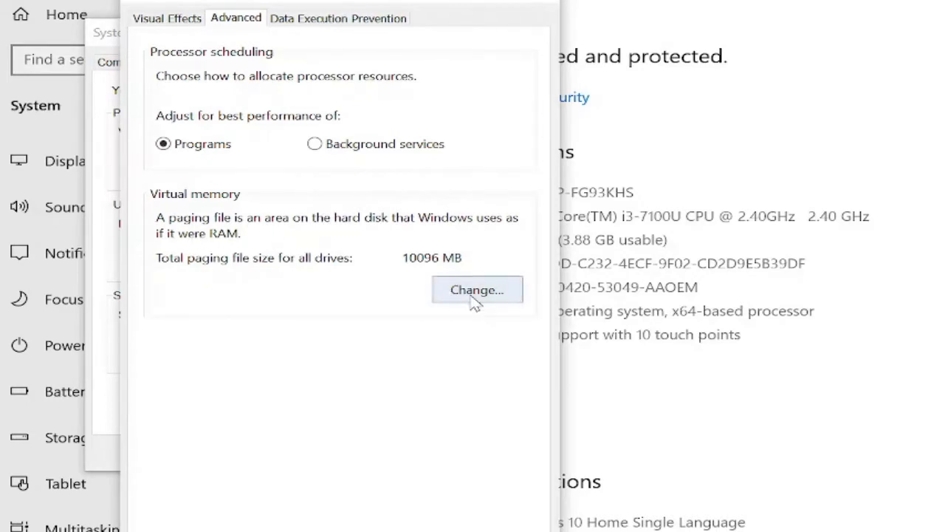
In Virtual Memory, turn off automatic paging file management.
{"action": "left_click", "coordinate": [477, 288]}
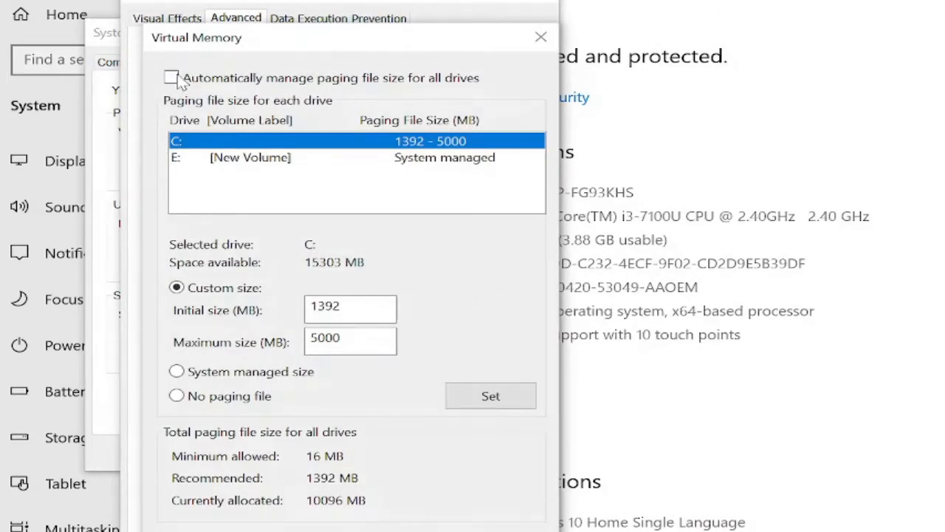
{"action": "left_click", "coordinate": [171, 76]}
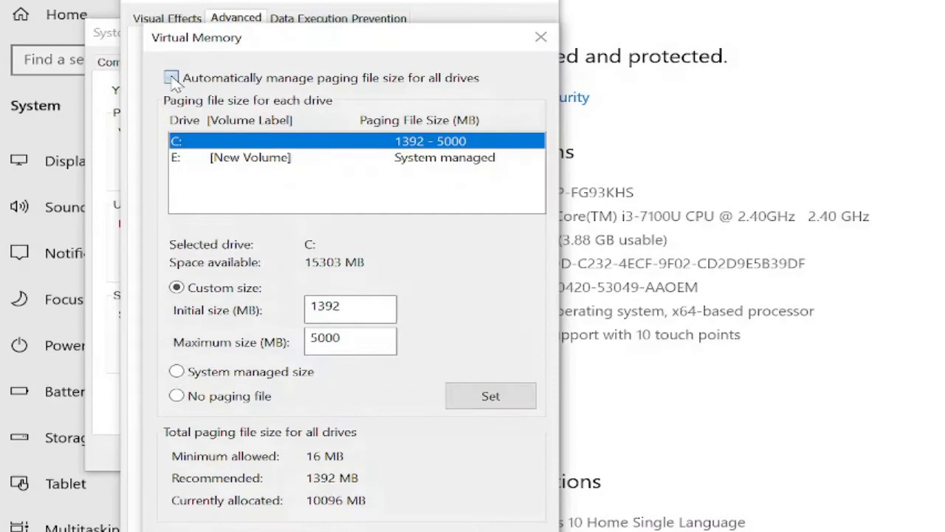
{"action": "left_click", "coordinate": [172, 77]}
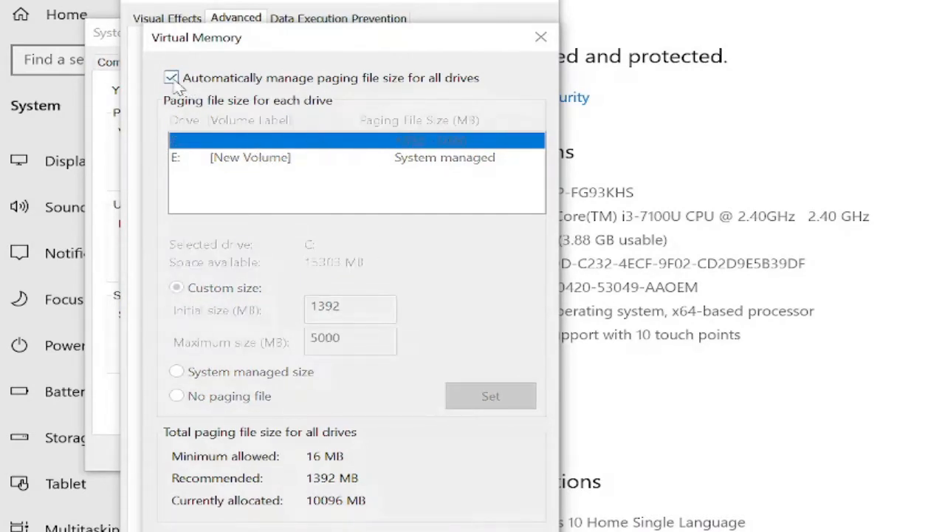
{"action": "left_click", "coordinate": [171, 77]}
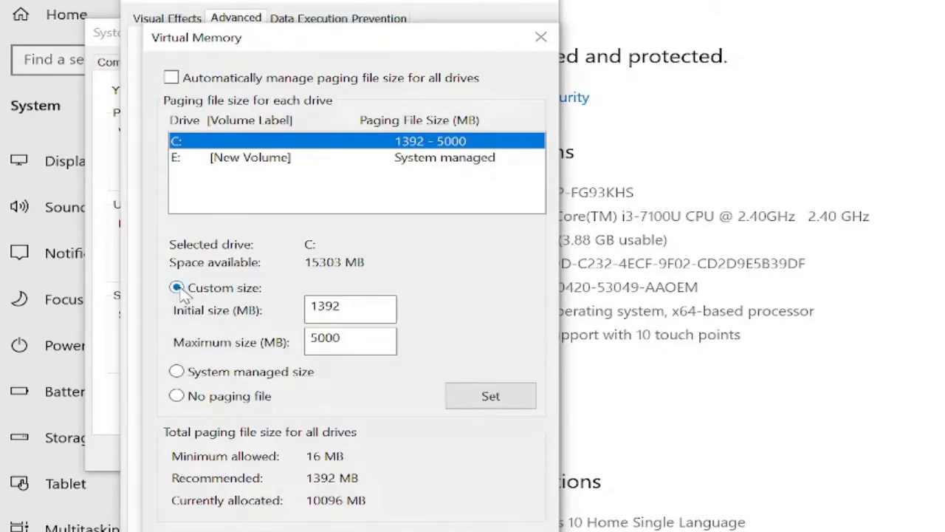
Give drive C: a custom paging file of 1392–4000 MB and set it.
{"action": "triple_click", "coordinate": [349, 306]}
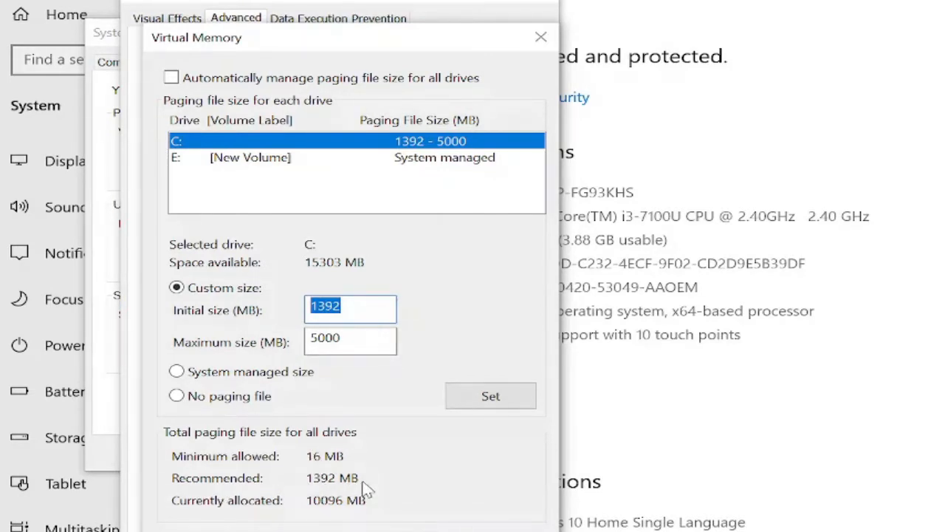
{"action": "mouse_move", "coordinate": [288, 484]}
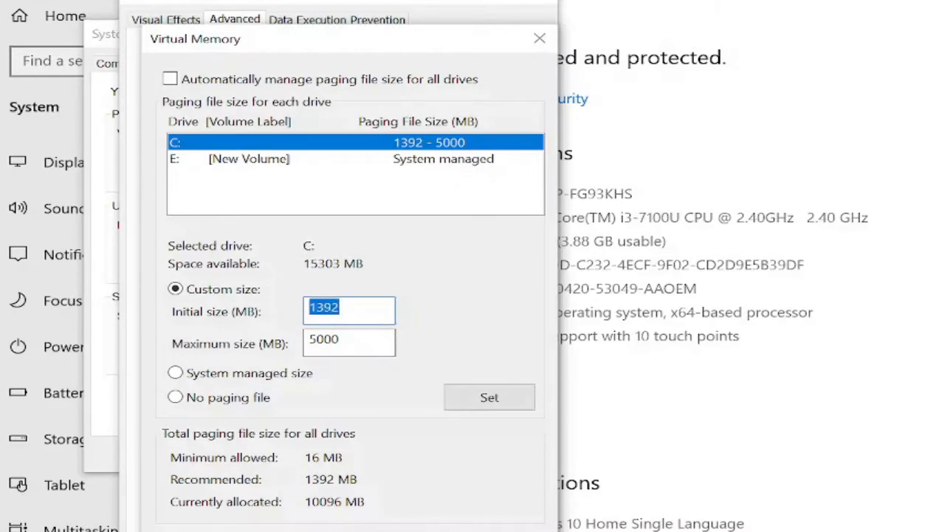
{"action": "left_click", "coordinate": [349, 338]}
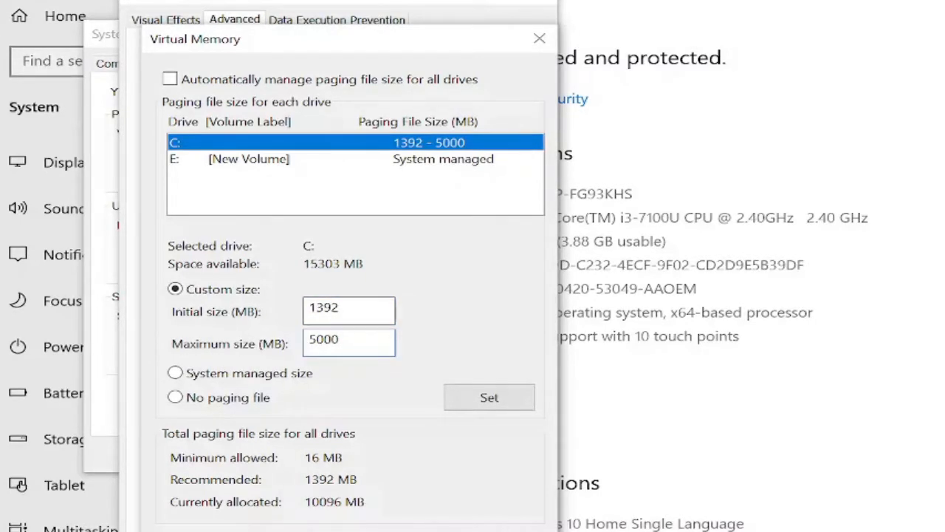
{"action": "triple_click", "coordinate": [348, 307]}
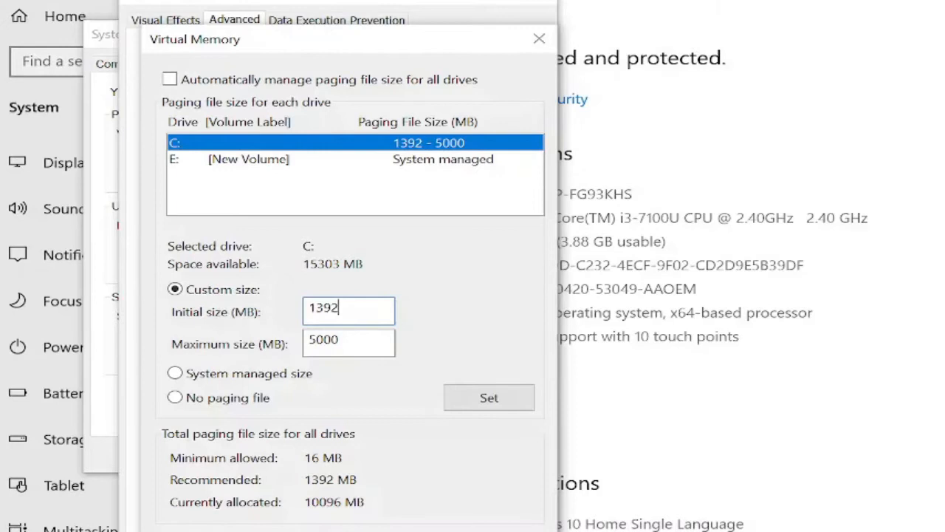
{"action": "mouse_move", "coordinate": [299, 347]}
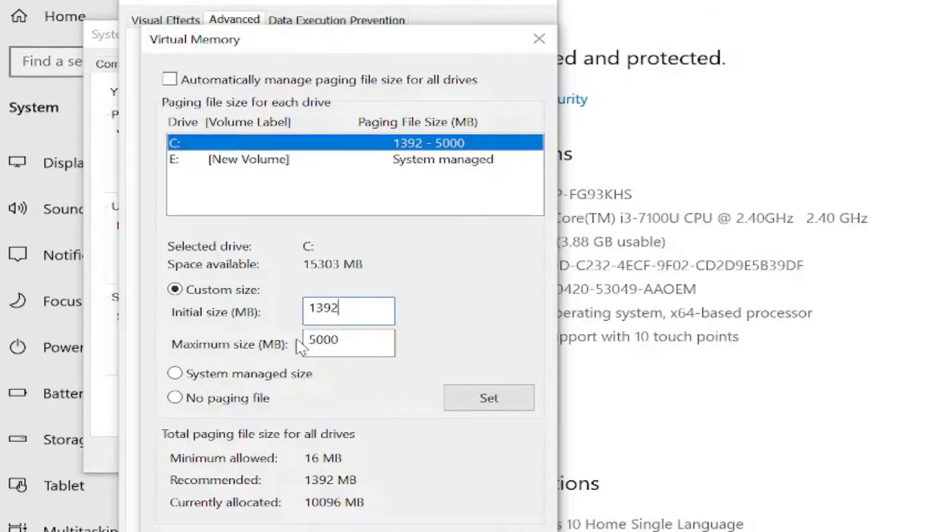
{"action": "triple_click", "coordinate": [349, 339]}
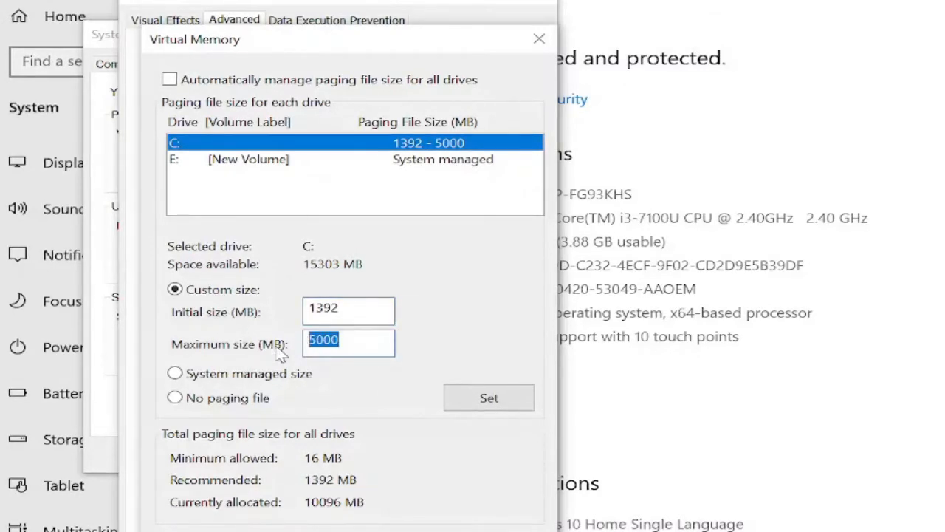
{"action": "type", "text": "400"}
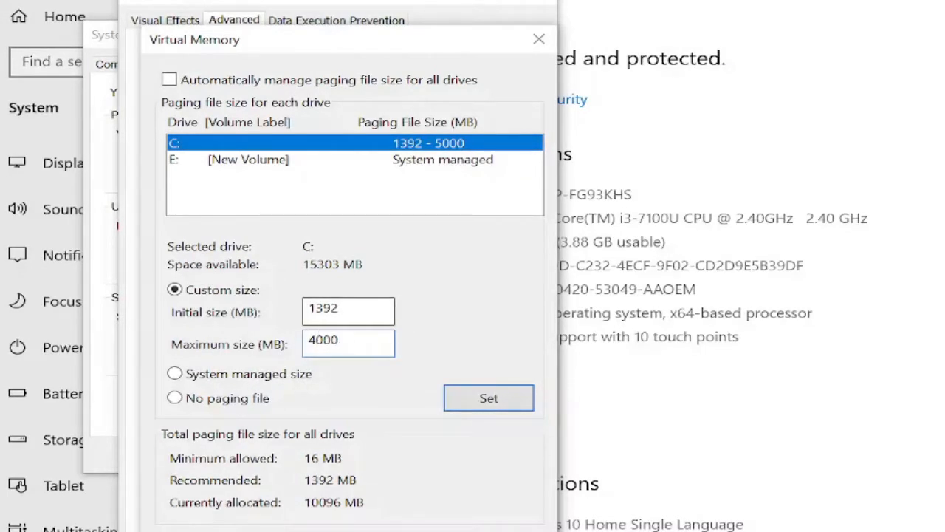
{"action": "left_click", "coordinate": [347, 340]}
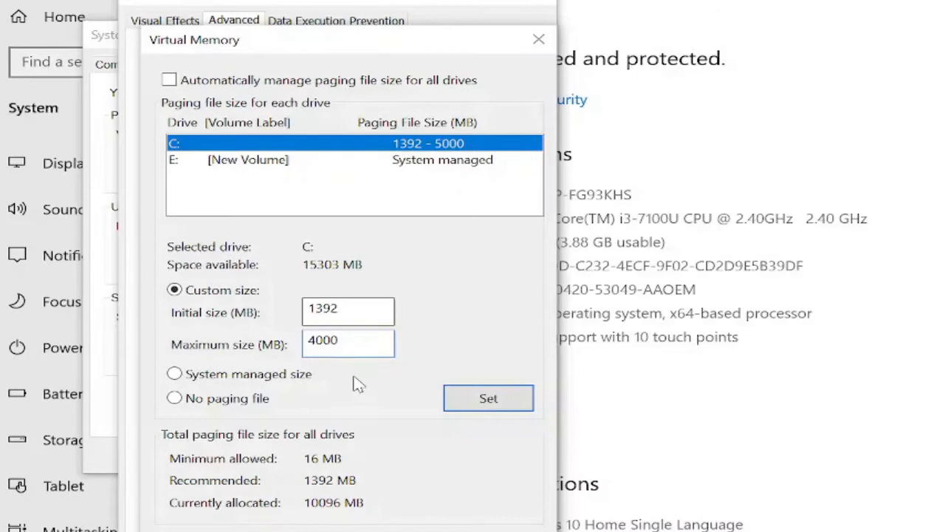
{"action": "left_click", "coordinate": [488, 399]}
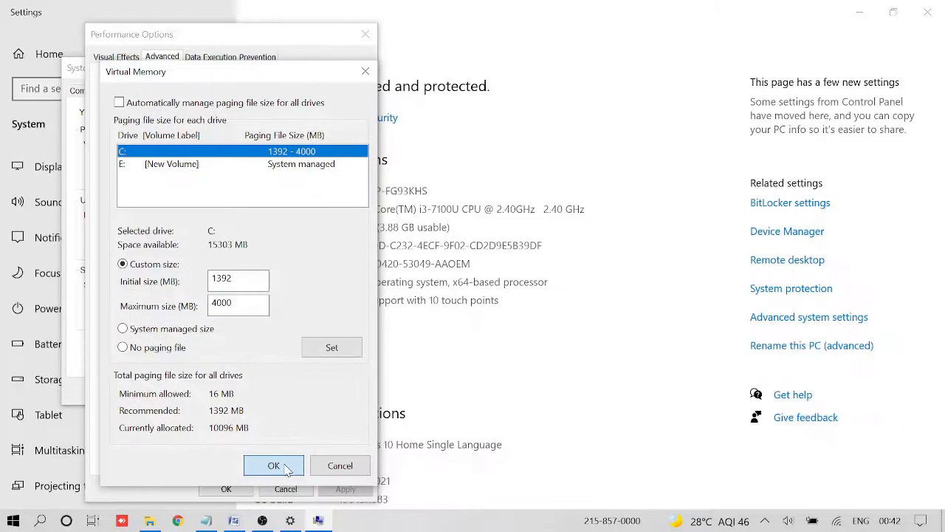
Confirm the paging file change through all dialogs and choose Restart Later.
{"action": "left_click", "coordinate": [273, 465]}
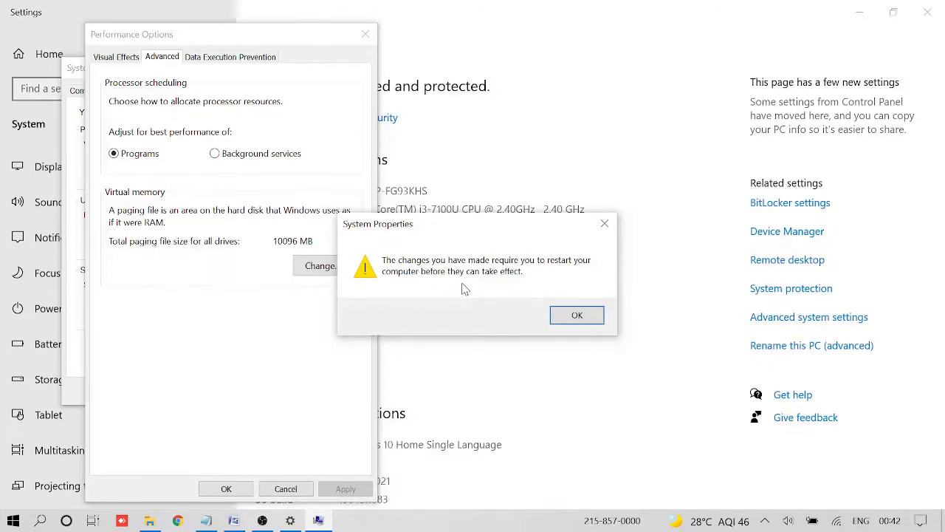
{"action": "mouse_move", "coordinate": [239, 236]}
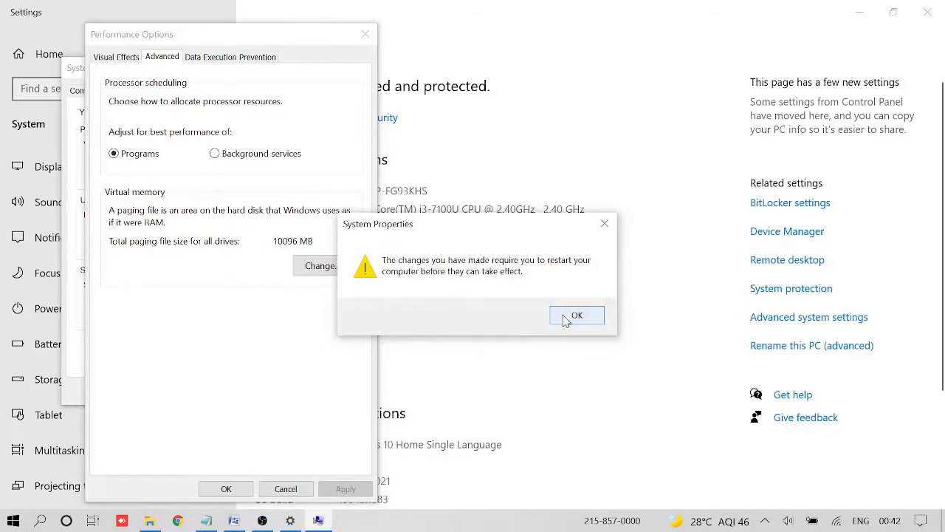
{"action": "left_click", "coordinate": [576, 317]}
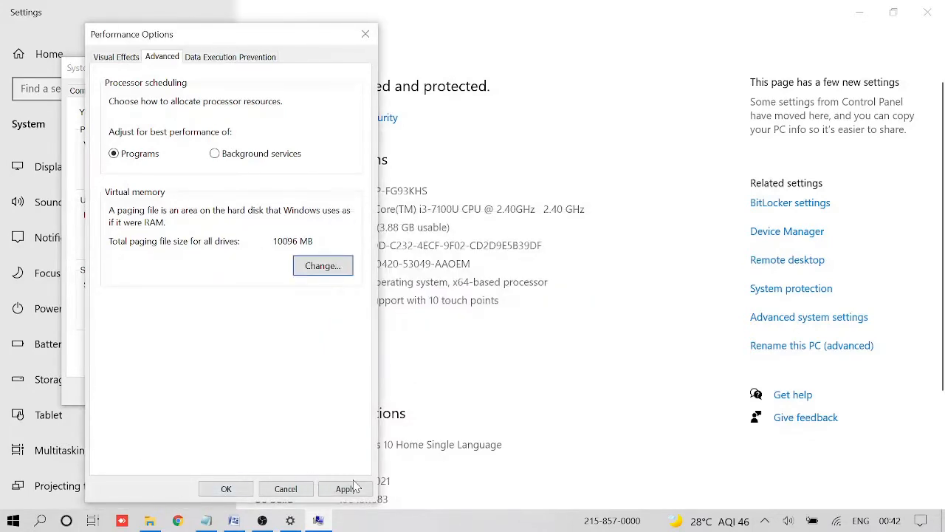
{"action": "left_click", "coordinate": [226, 488]}
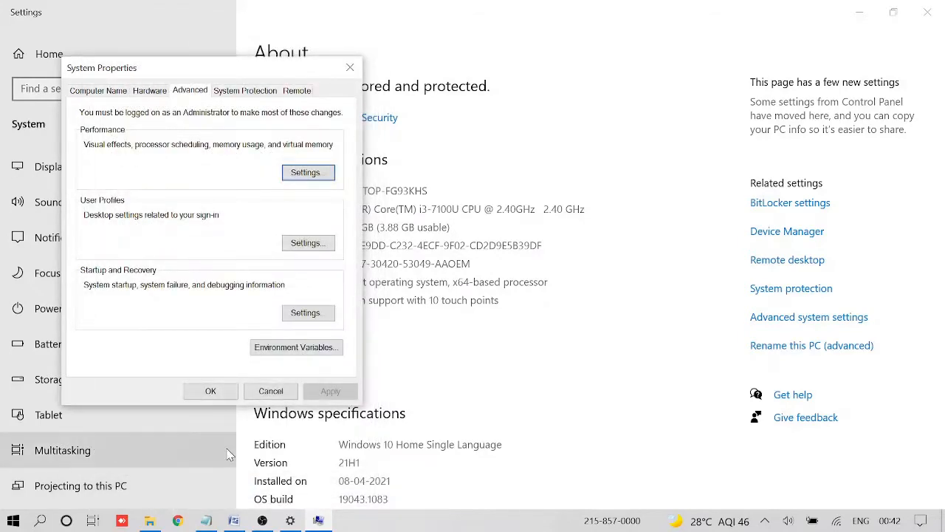
{"action": "left_click", "coordinate": [210, 390]}
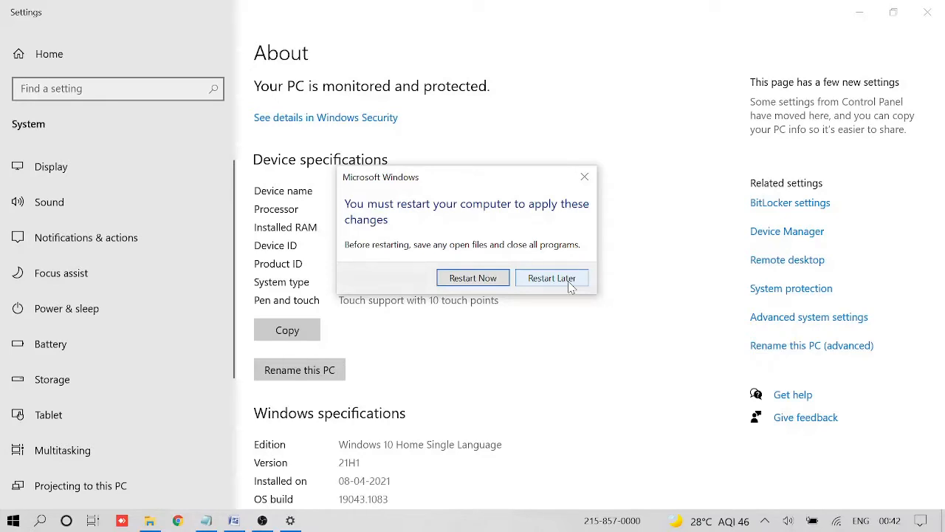
{"action": "left_click", "coordinate": [552, 278]}
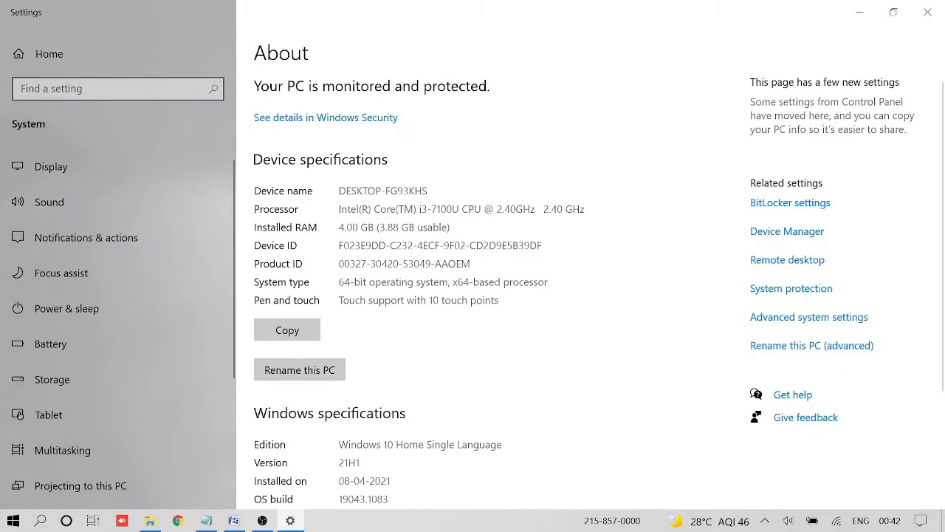
{"action": "mouse_move", "coordinate": [567, 280]}
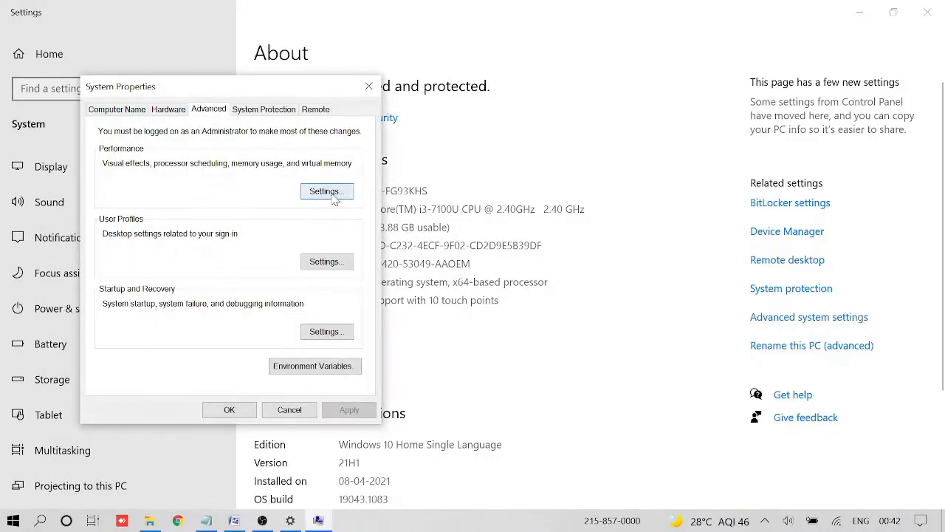
Bring up Performance Options on its Visual Effects settings.
{"action": "left_click", "coordinate": [327, 190]}
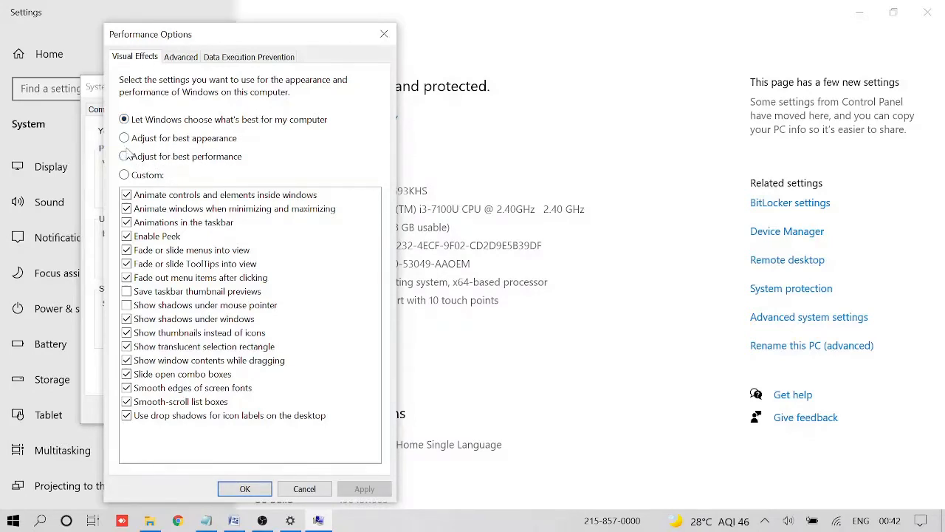
Use best performance but keep animated controls, thumbnails, dragged window contents, smooth fonts and smooth list scrolling.
{"action": "left_click", "coordinate": [124, 156]}
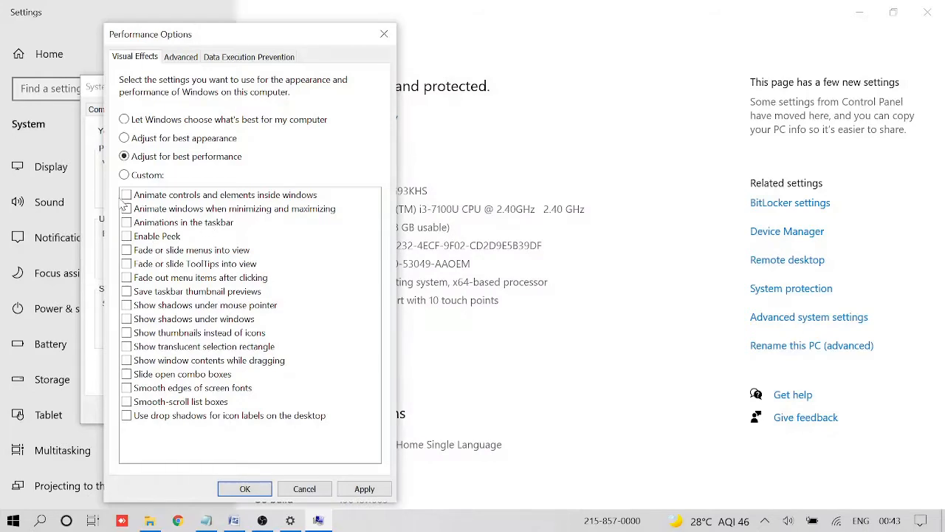
{"action": "left_click", "coordinate": [125, 195]}
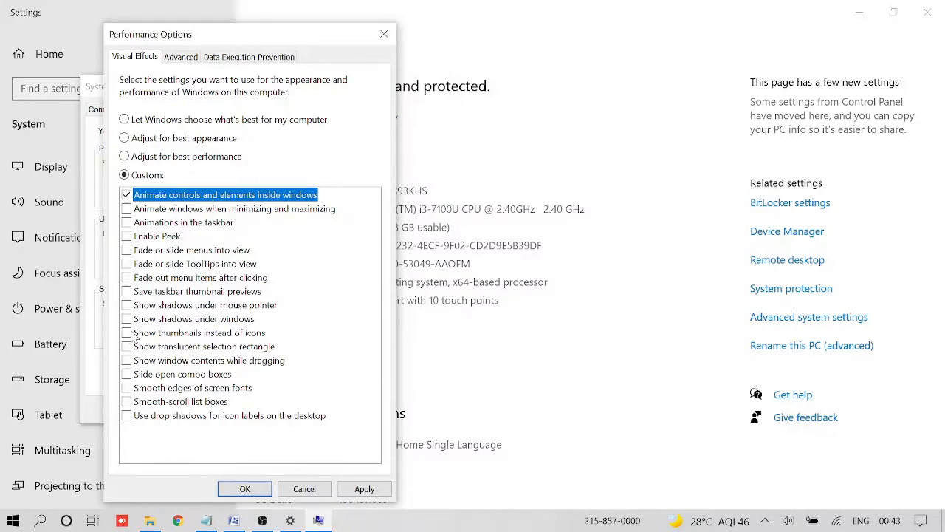
{"action": "left_click", "coordinate": [127, 333]}
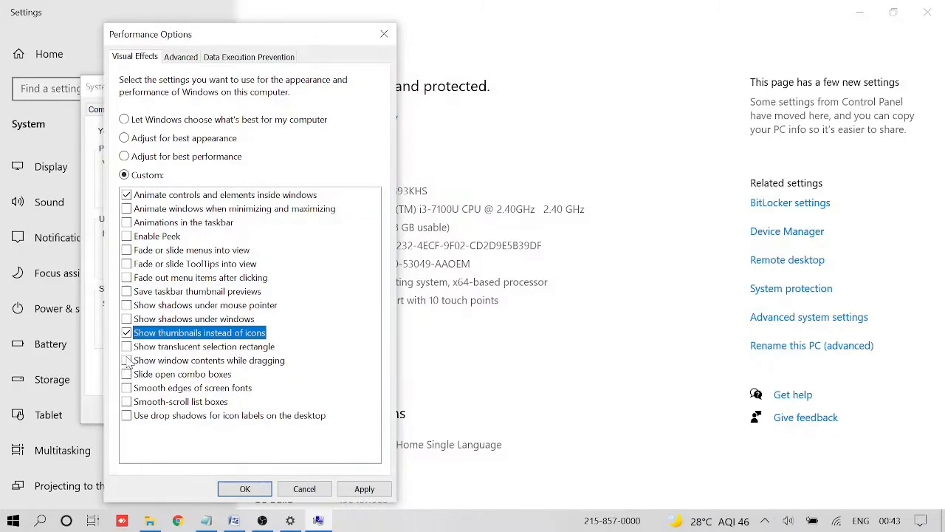
{"action": "left_click", "coordinate": [128, 360]}
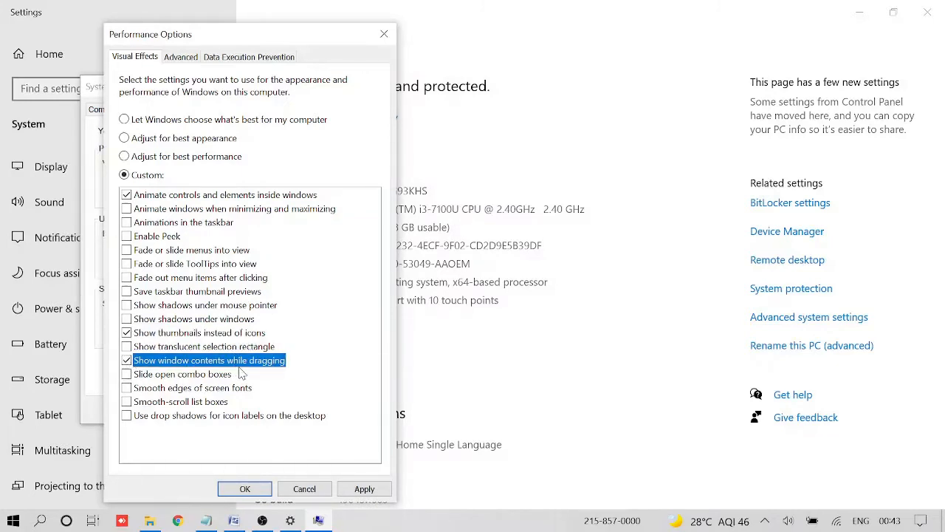
{"action": "left_click", "coordinate": [127, 387]}
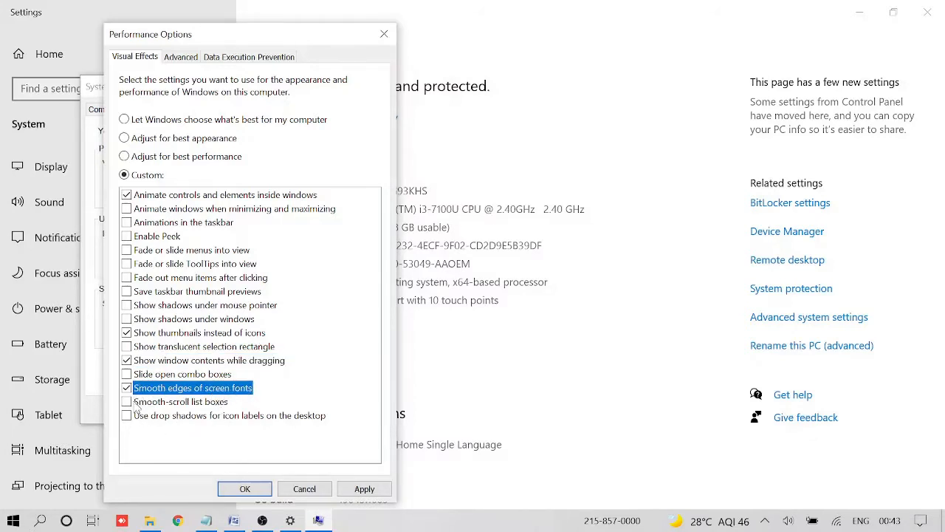
{"action": "left_click", "coordinate": [127, 402]}
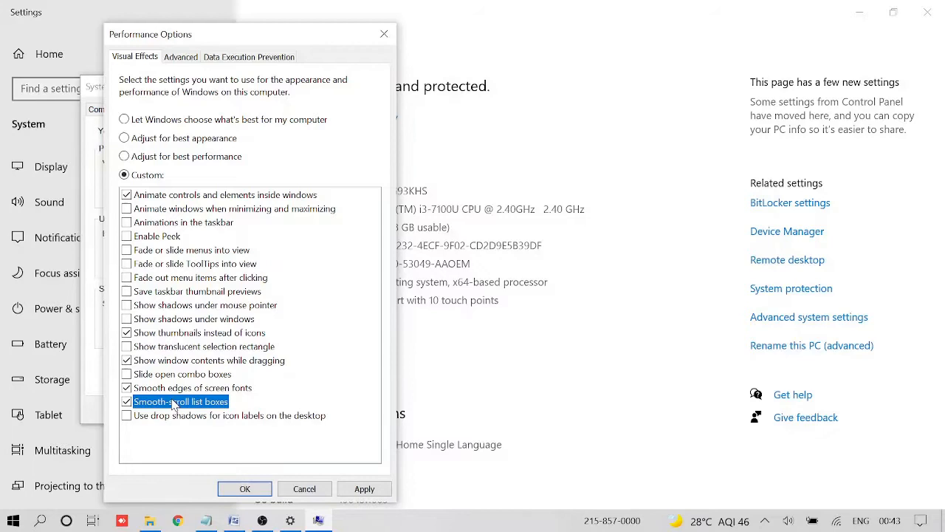
{"action": "mouse_move", "coordinate": [183, 237]}
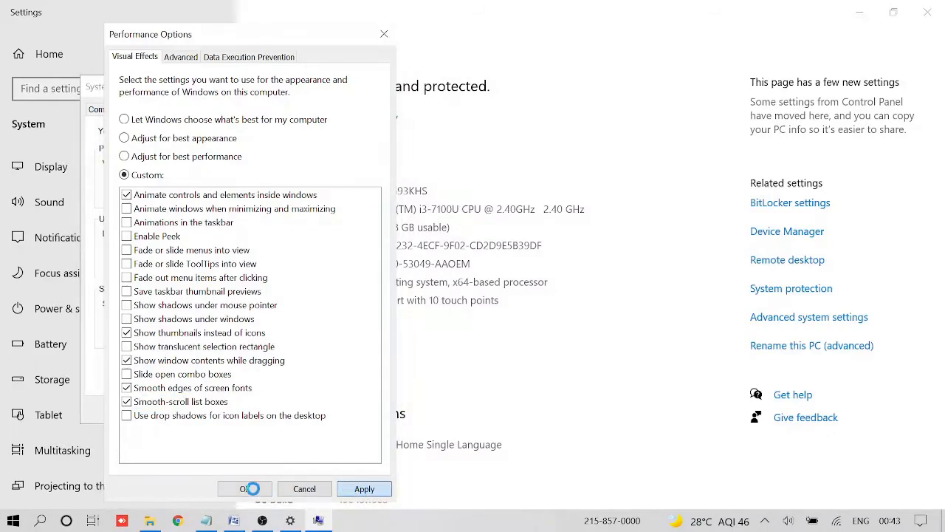
{"action": "left_click", "coordinate": [245, 487]}
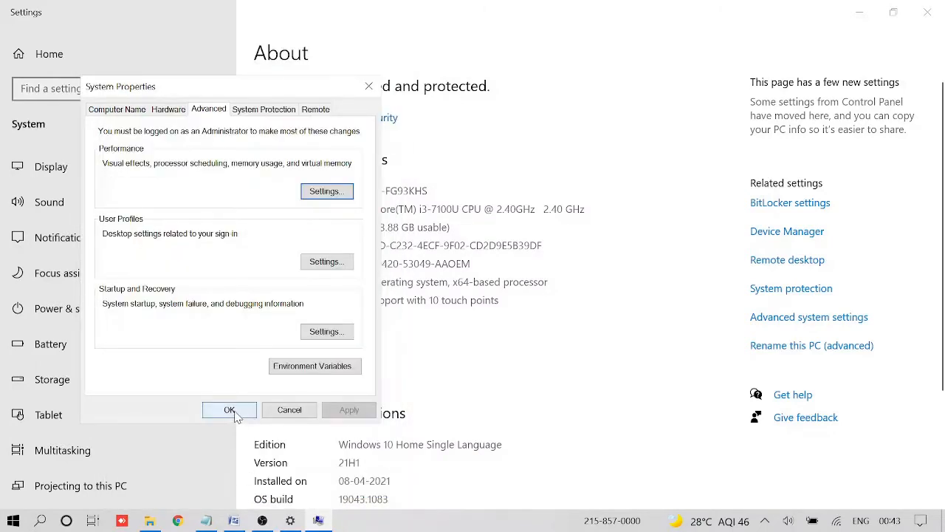
Apply the performance changes and close System Properties.
{"action": "left_click", "coordinate": [229, 409]}
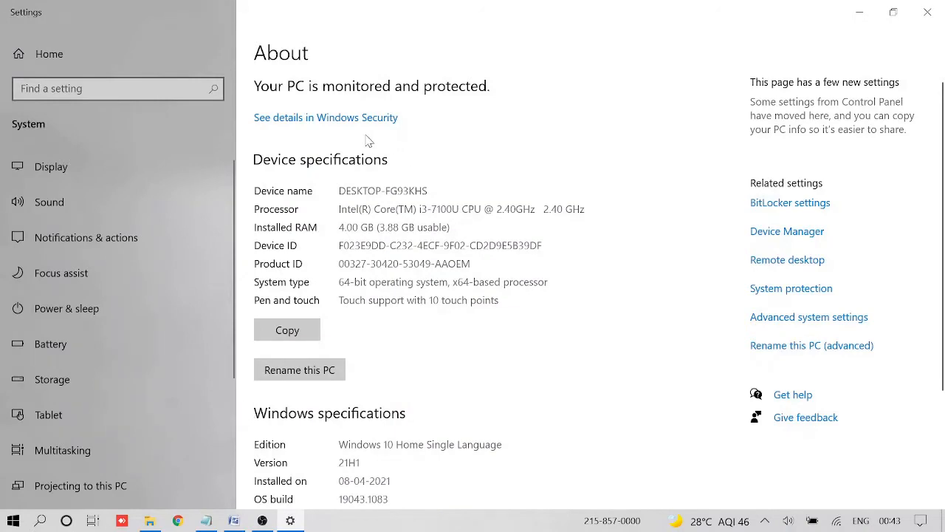
{"action": "mouse_move", "coordinate": [417, 313]}
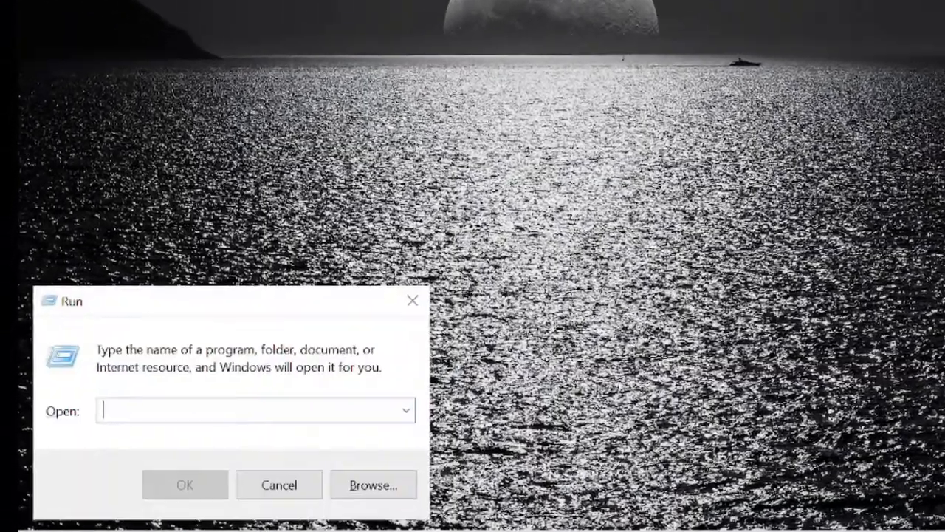
Launch System Configuration via msconfig from the Run box.
{"action": "type", "text": "msco"}
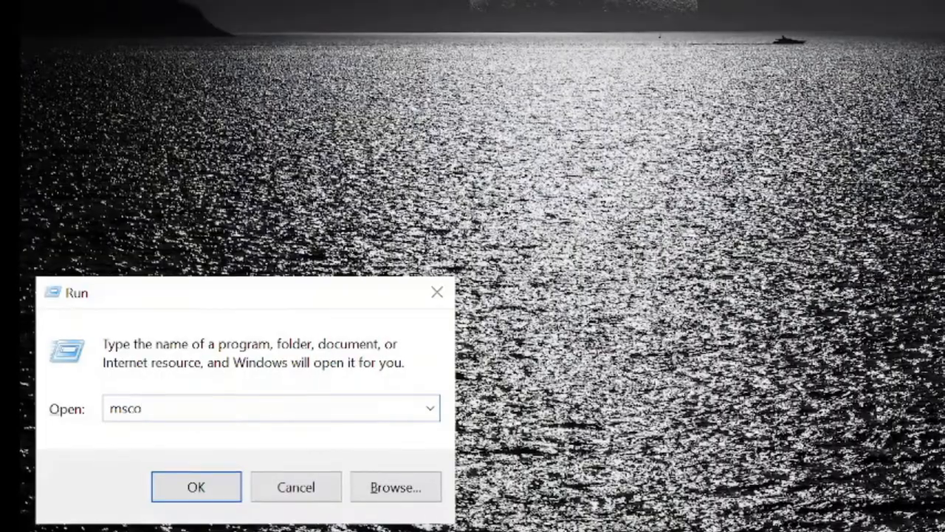
{"action": "left_click", "coordinate": [195, 487]}
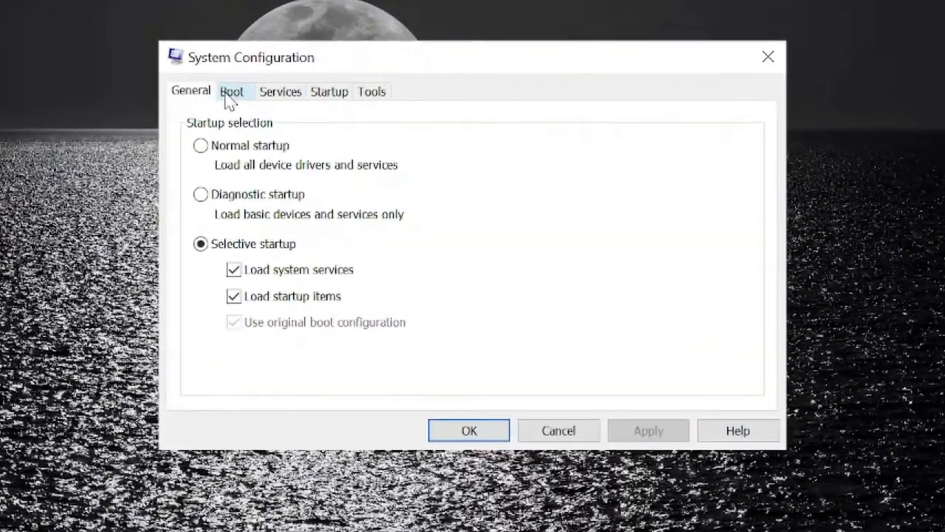
In the boot advanced options, set the number of processors to 4 and confirm.
{"action": "left_click", "coordinate": [232, 91]}
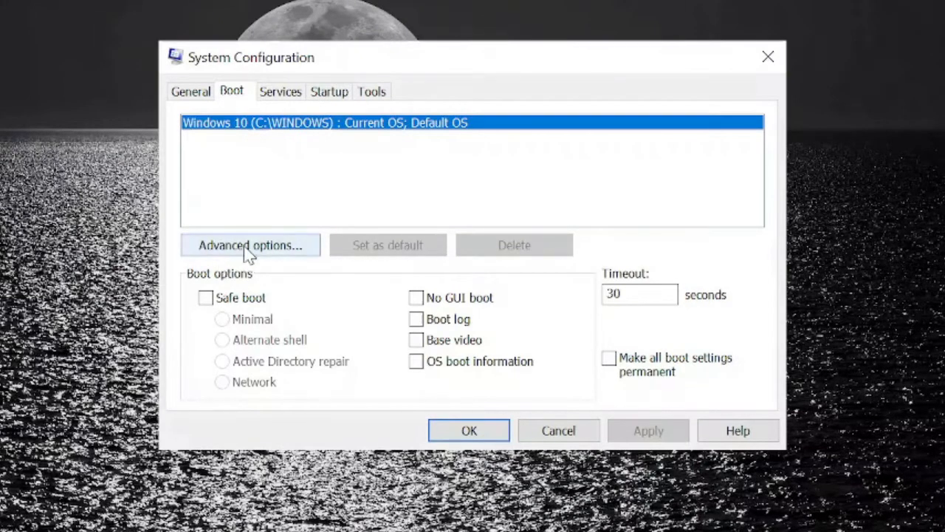
{"action": "left_click", "coordinate": [250, 245]}
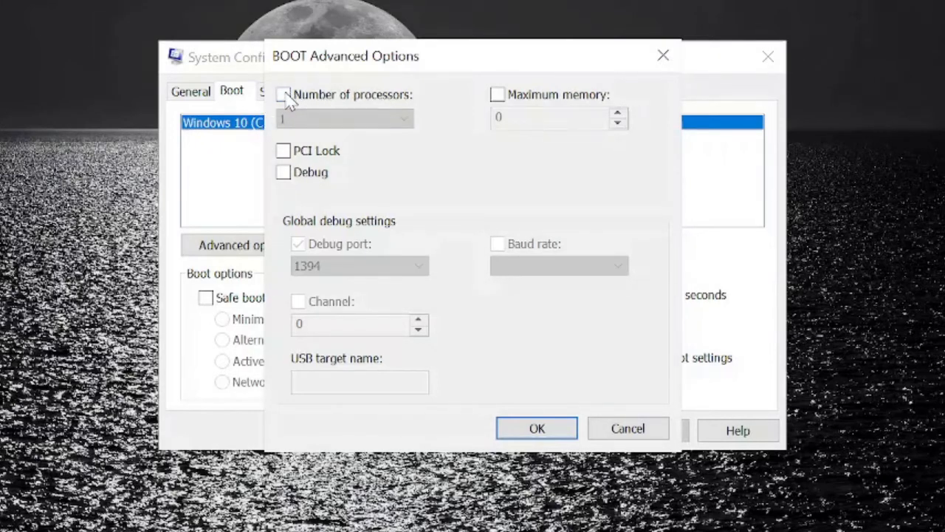
{"action": "left_click", "coordinate": [284, 95]}
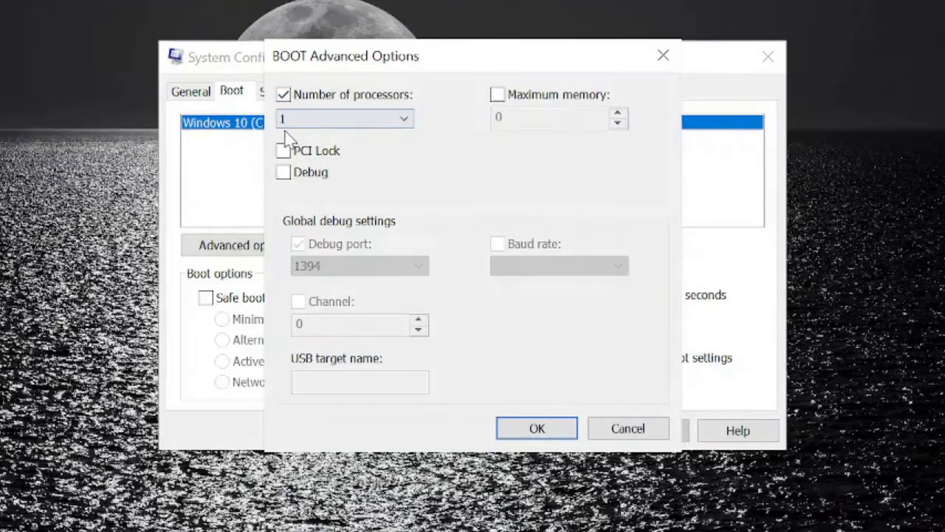
{"action": "left_click", "coordinate": [344, 118]}
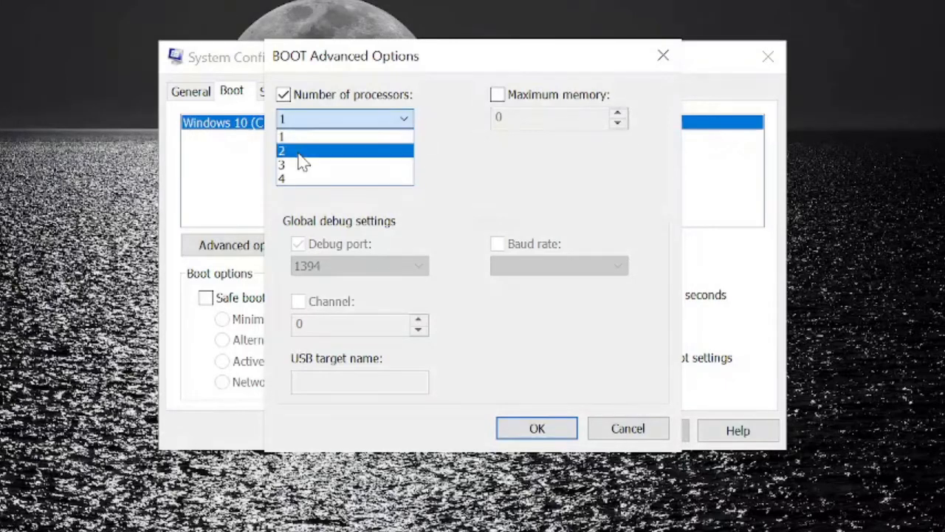
{"action": "left_click", "coordinate": [281, 177]}
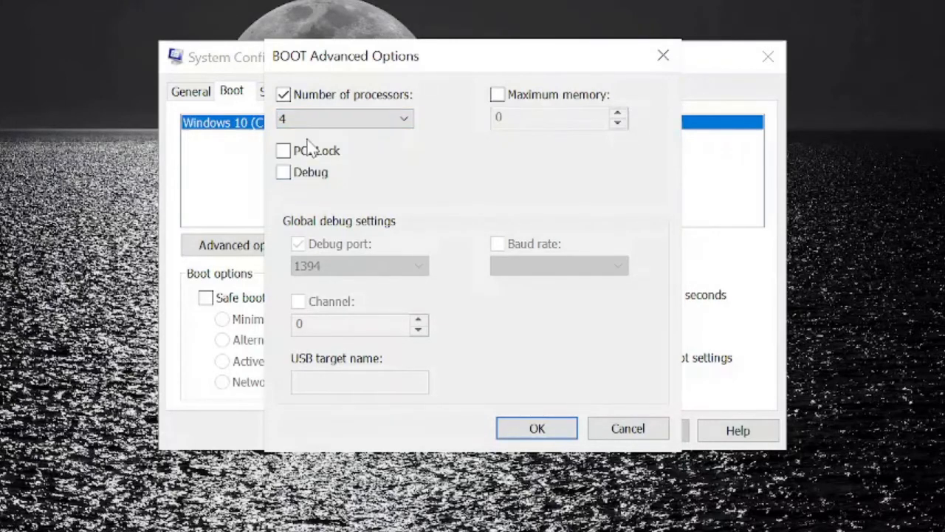
{"action": "mouse_move", "coordinate": [332, 118]}
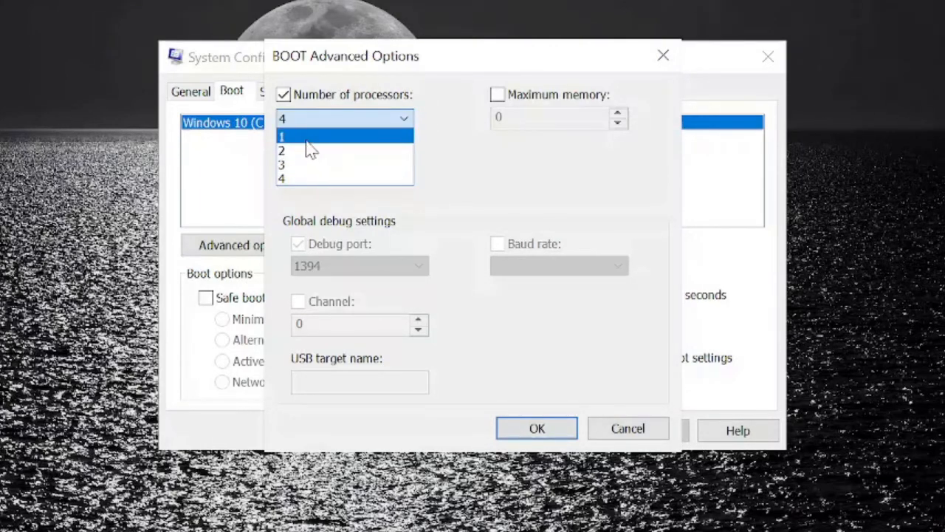
{"action": "left_click", "coordinate": [283, 118]}
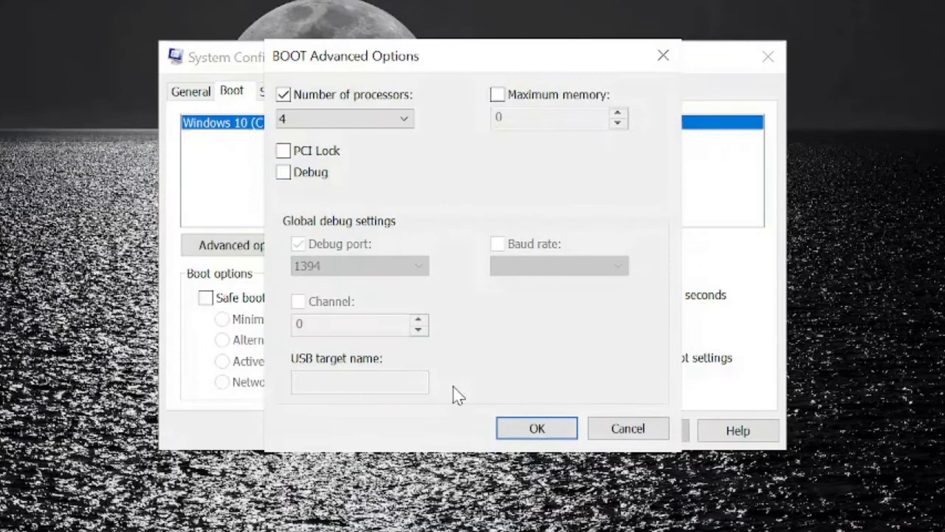
{"action": "left_click", "coordinate": [538, 429]}
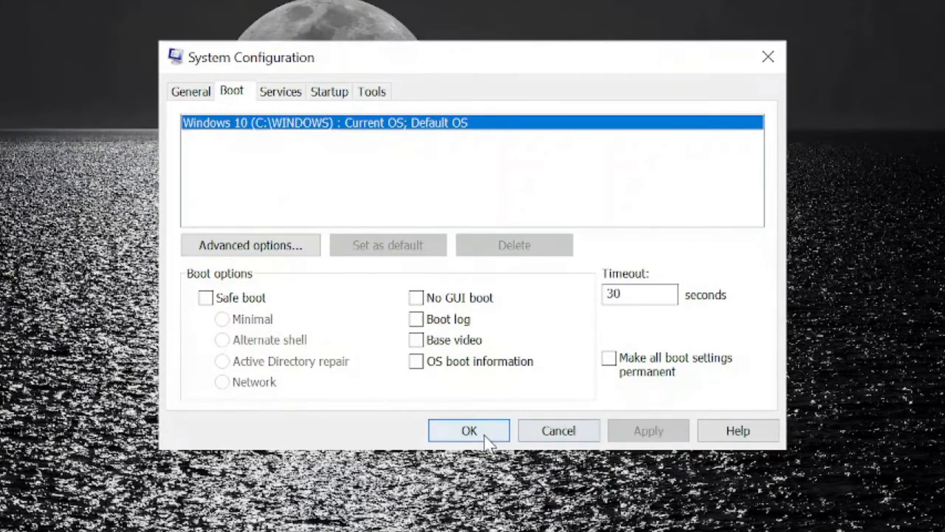
Save the boot configuration and exit without restarting.
{"action": "left_click", "coordinate": [468, 432]}
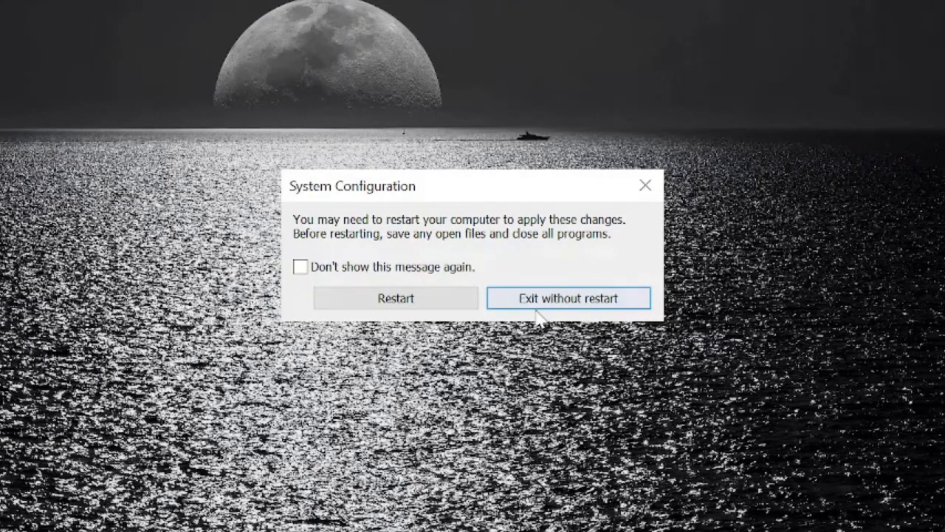
{"action": "left_click", "coordinate": [568, 299]}
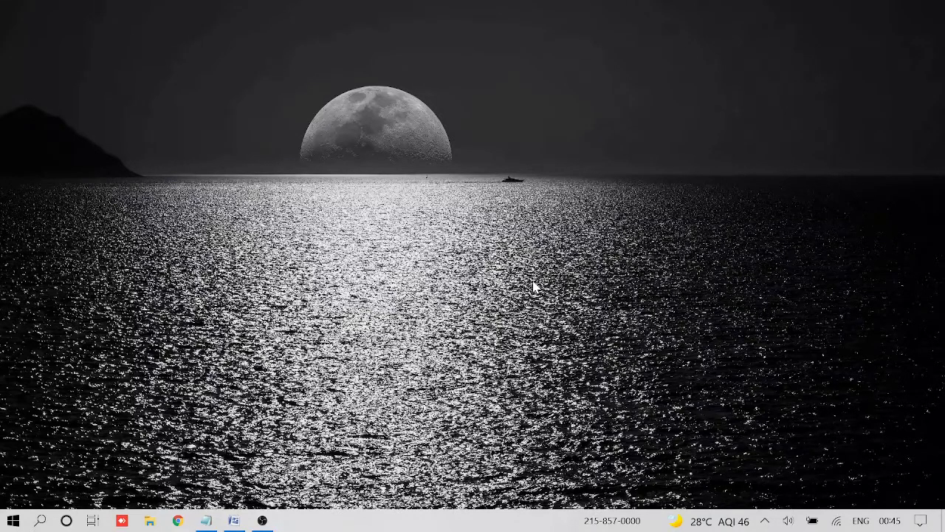
Search 'edit power plan' and reach the Balanced plan's advanced power settings.
{"action": "left_click", "coordinate": [40, 520]}
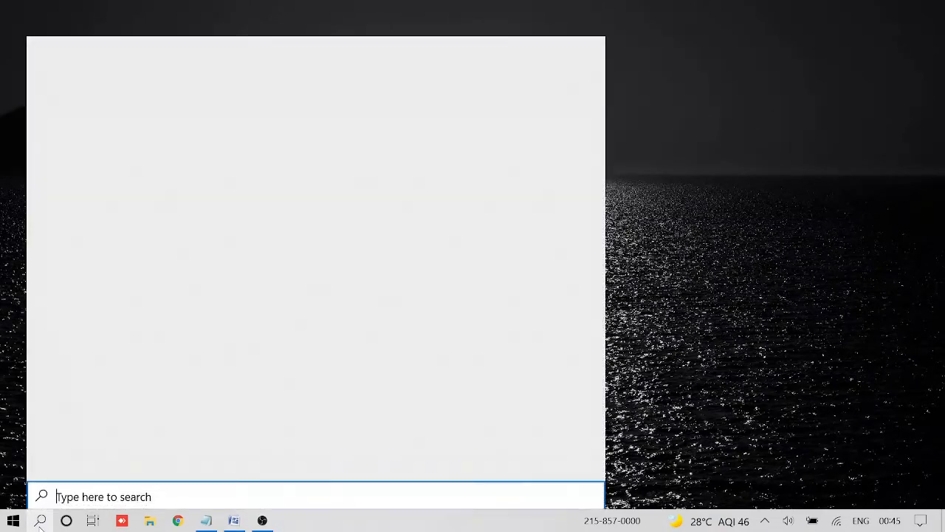
{"action": "type", "text": "e"}
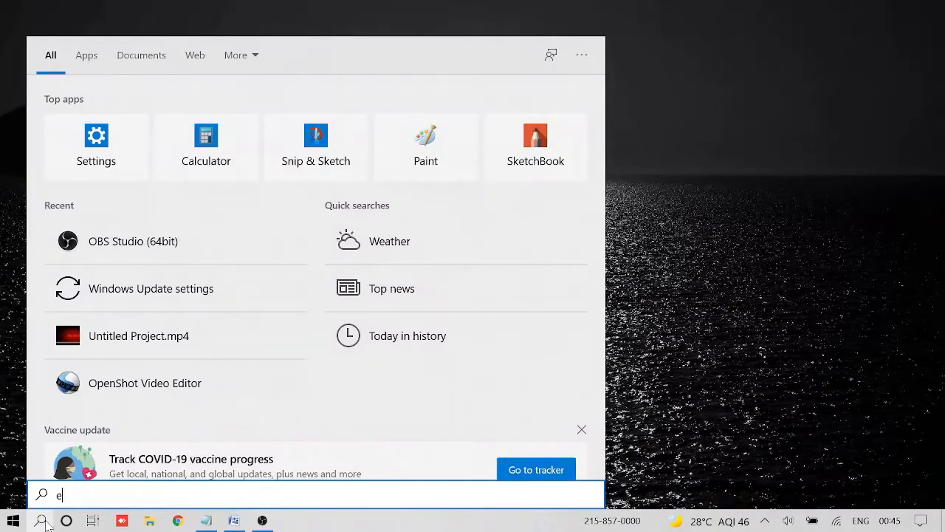
{"action": "type", "text": "dit power plan"}
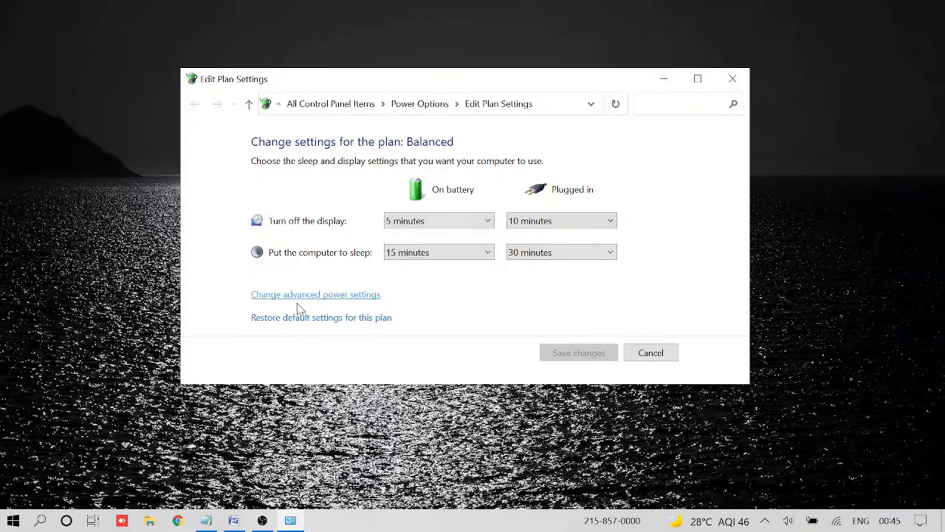
{"action": "mouse_move", "coordinate": [357, 299]}
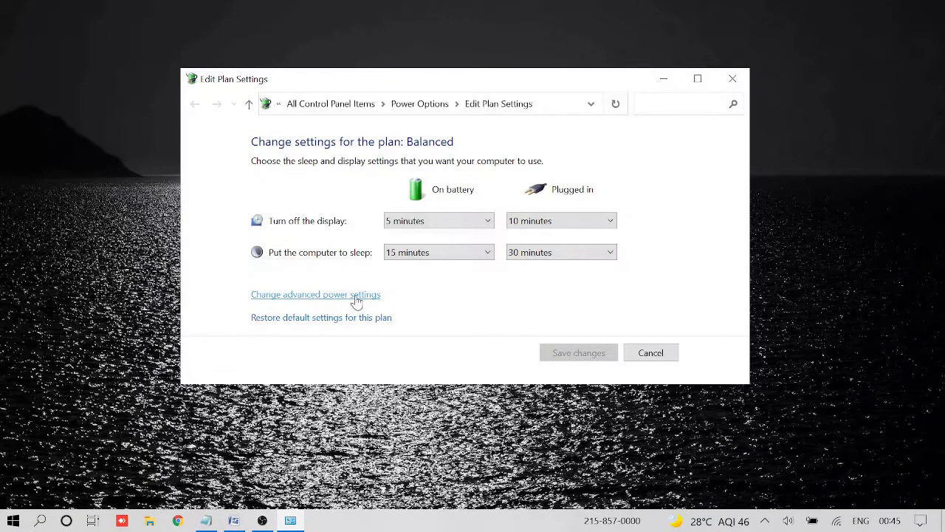
{"action": "left_click", "coordinate": [316, 294]}
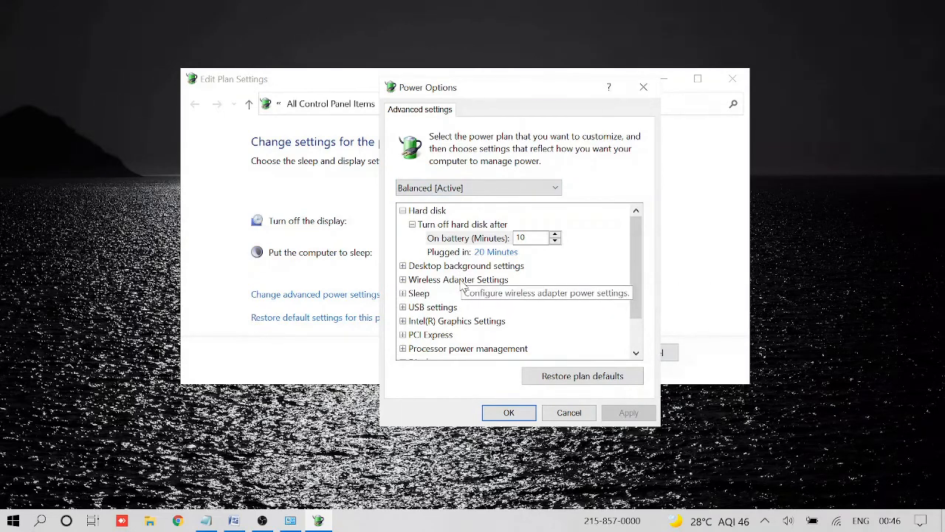
Under Processor power management, set Minimum processor state to 100% on battery and plugged in.
{"action": "scroll", "scroll_direction": "down", "scroll_amount": 3}
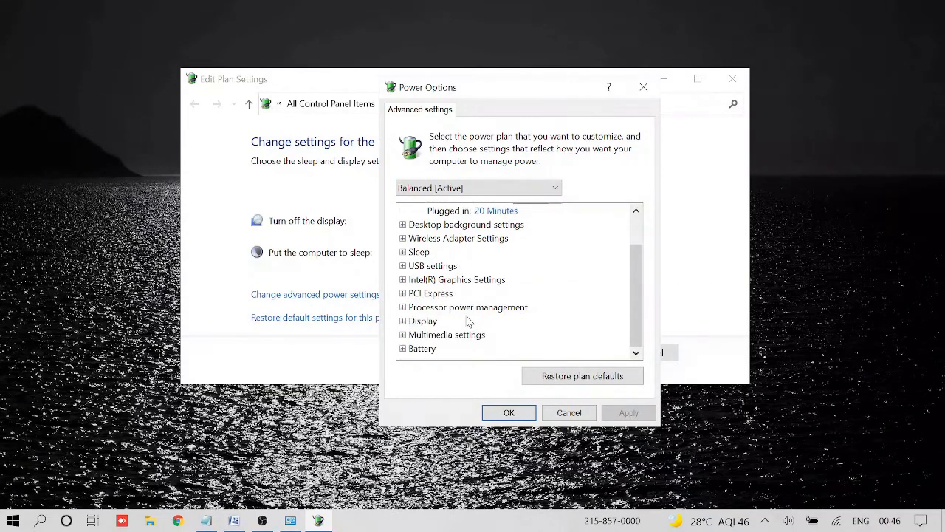
{"action": "mouse_move", "coordinate": [467, 305]}
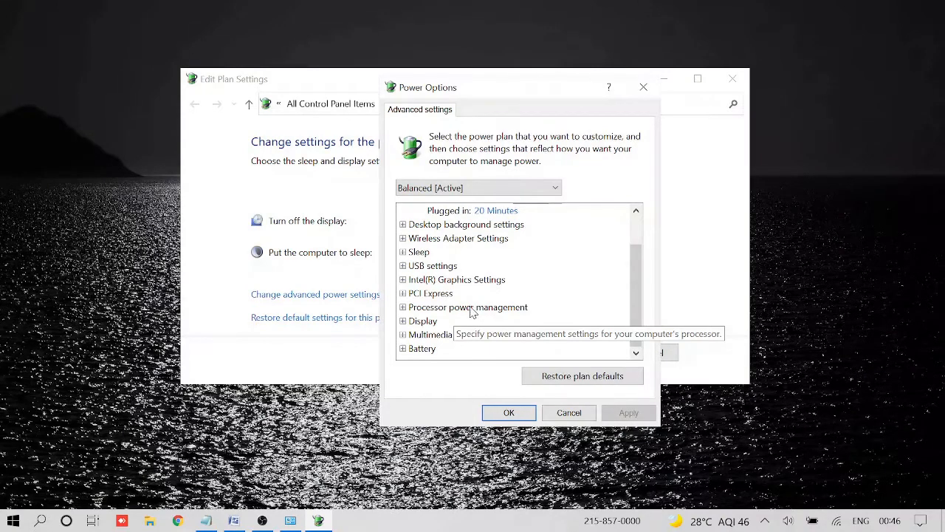
{"action": "left_click", "coordinate": [401, 305]}
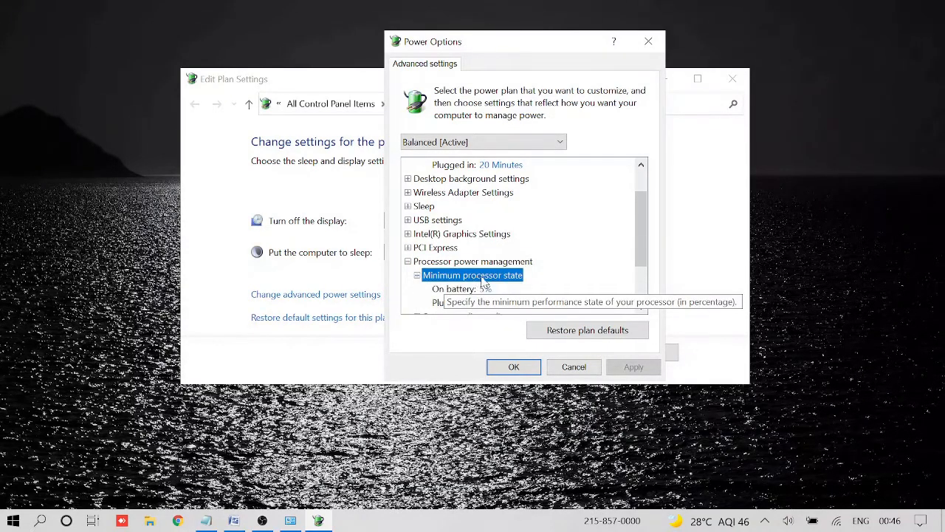
{"action": "scroll", "scroll_direction": "down", "scroll_amount": 3}
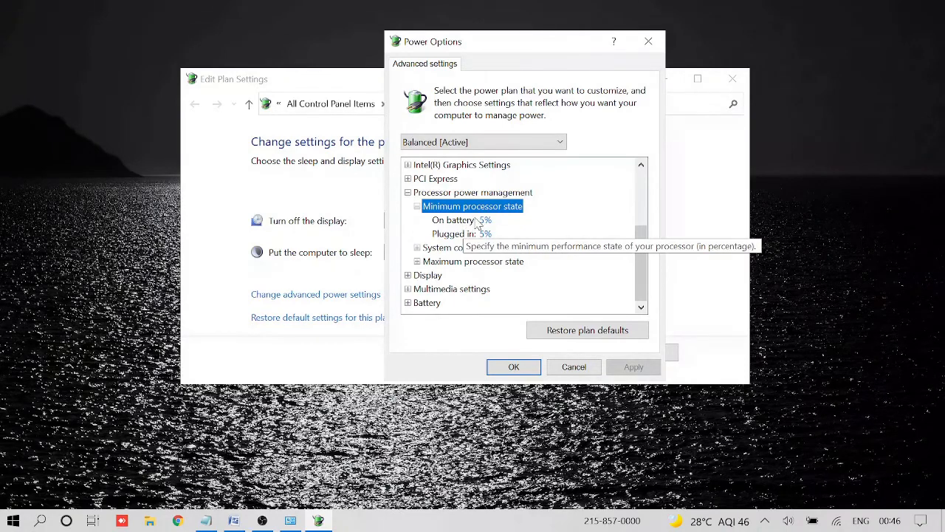
{"action": "mouse_move", "coordinate": [451, 243]}
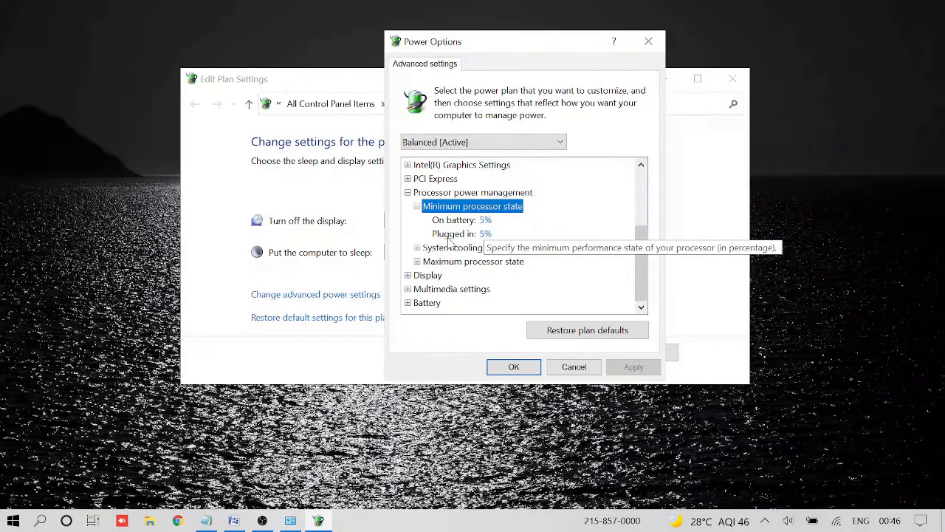
{"action": "left_click", "coordinate": [484, 220]}
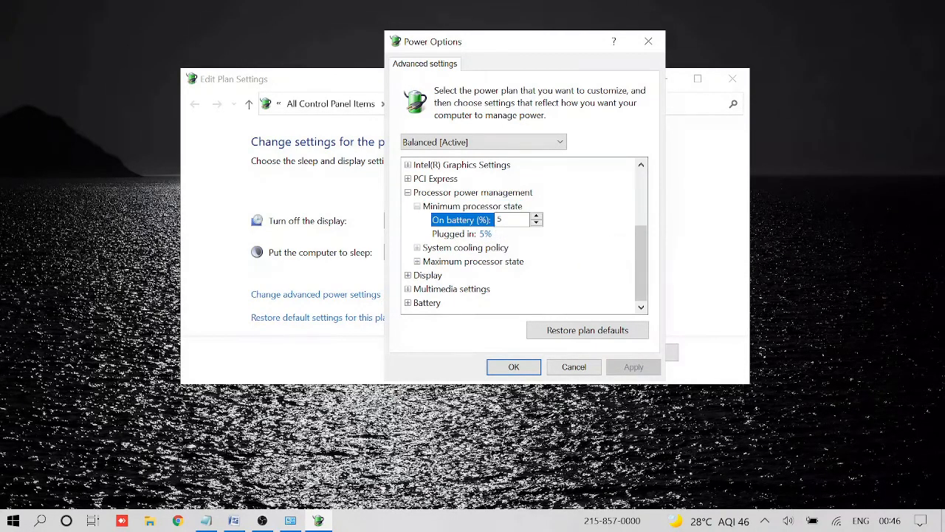
{"action": "type", "text": "1"}
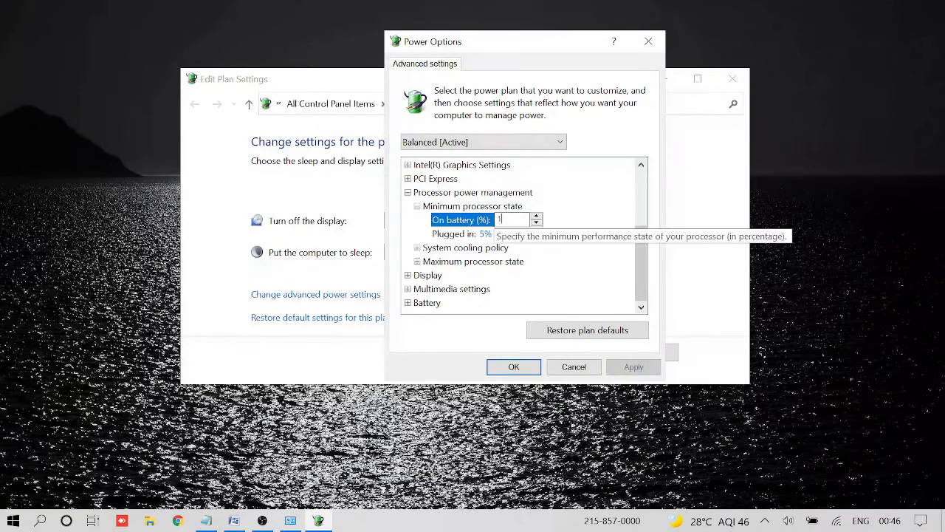
{"action": "type", "text": "00"}
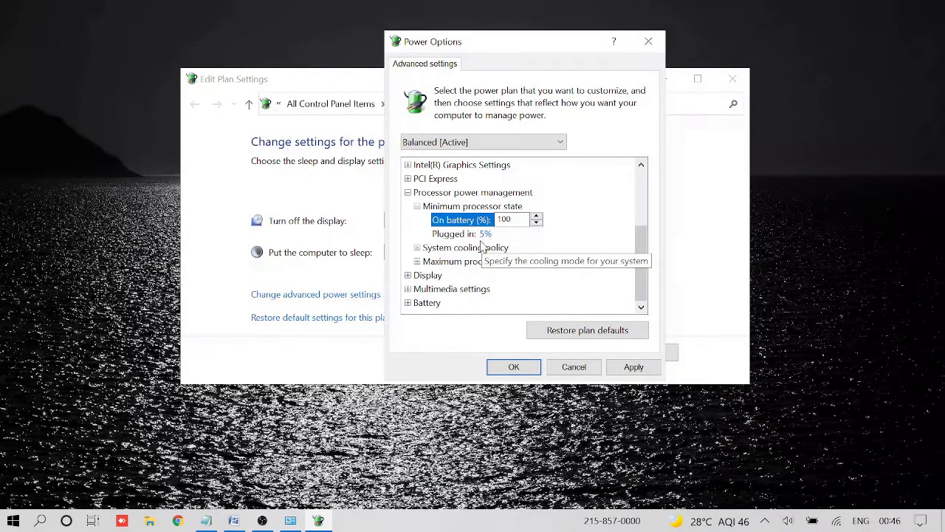
{"action": "left_click", "coordinate": [466, 234]}
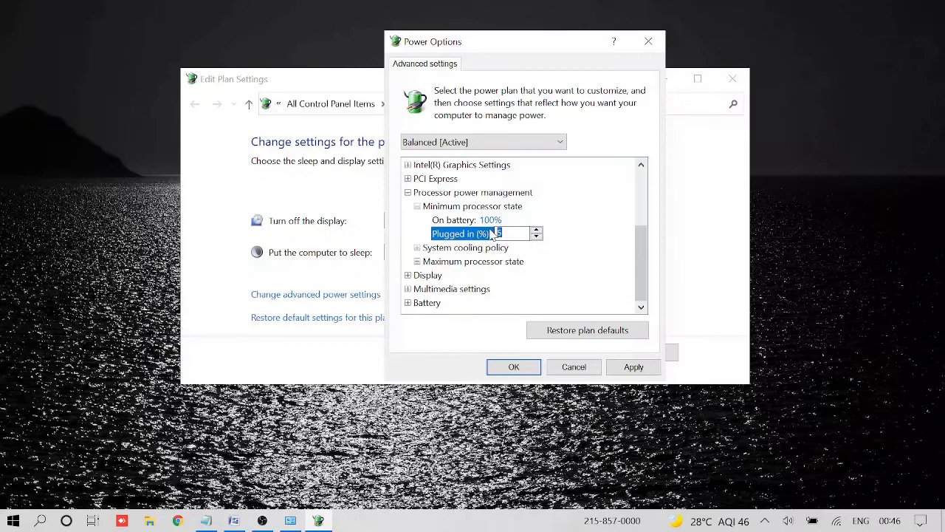
{"action": "type", "text": "100"}
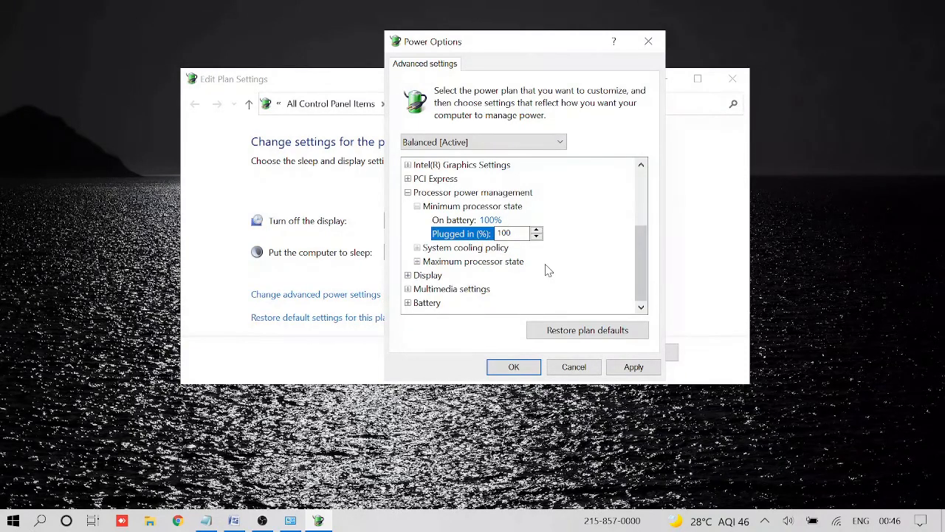
{"action": "mouse_move", "coordinate": [474, 262]}
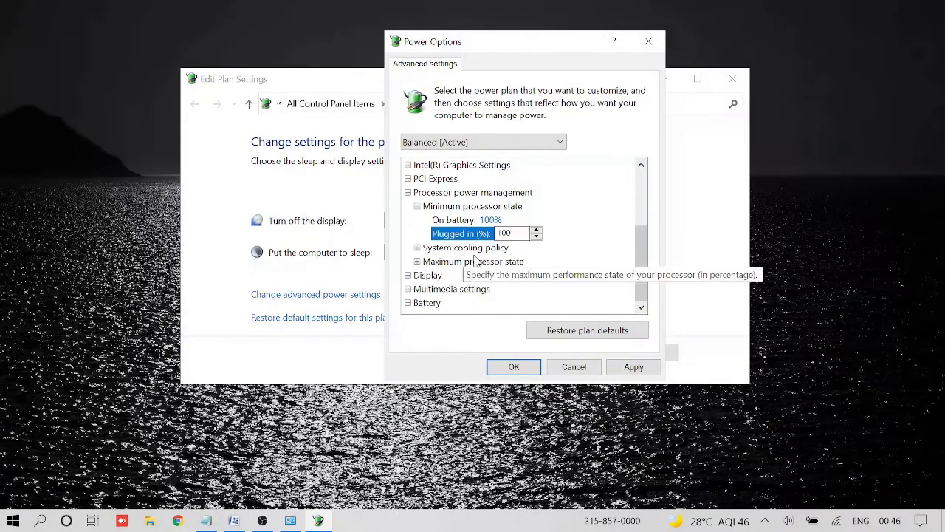
Confirm Maximum processor state is 100%, then apply and close Power Options.
{"action": "left_click", "coordinate": [465, 247]}
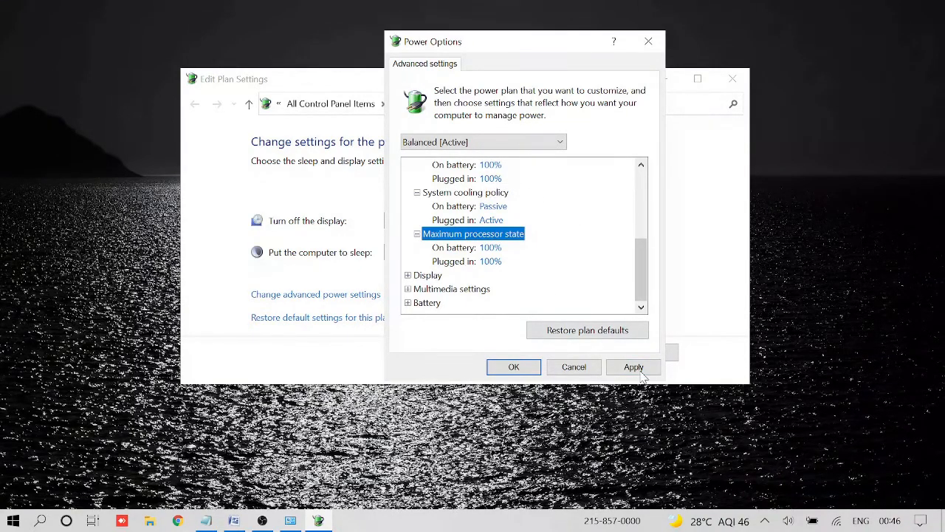
{"action": "left_click", "coordinate": [632, 366]}
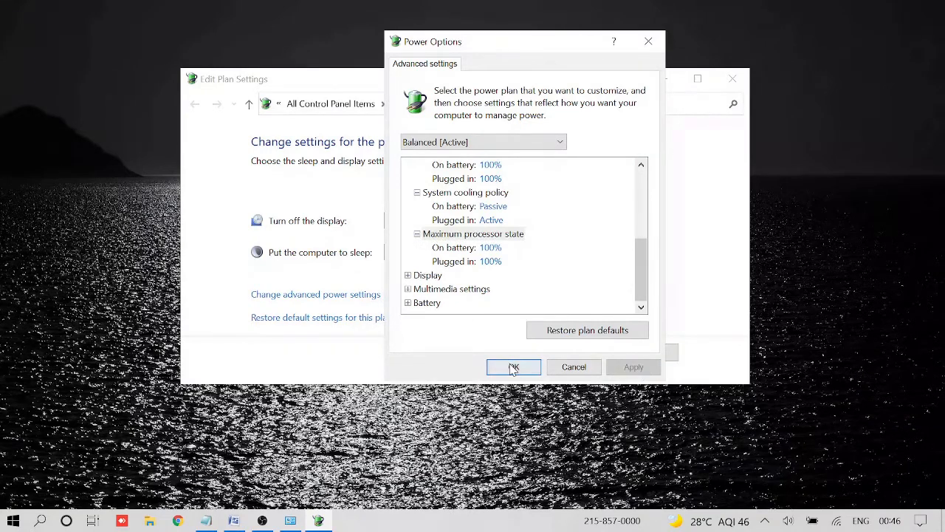
{"action": "left_click", "coordinate": [514, 366]}
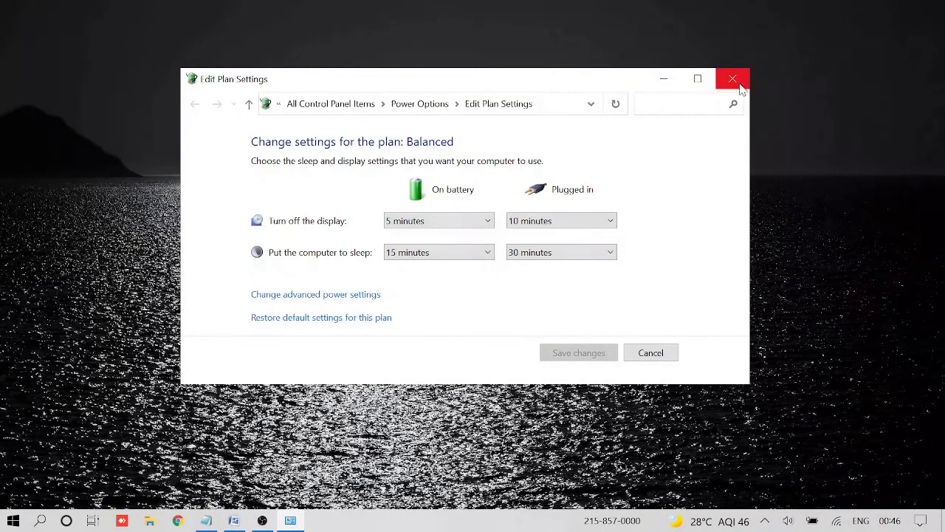
Close Edit Plan Settings and show This PC in File Explorer.
{"action": "left_click", "coordinate": [732, 78]}
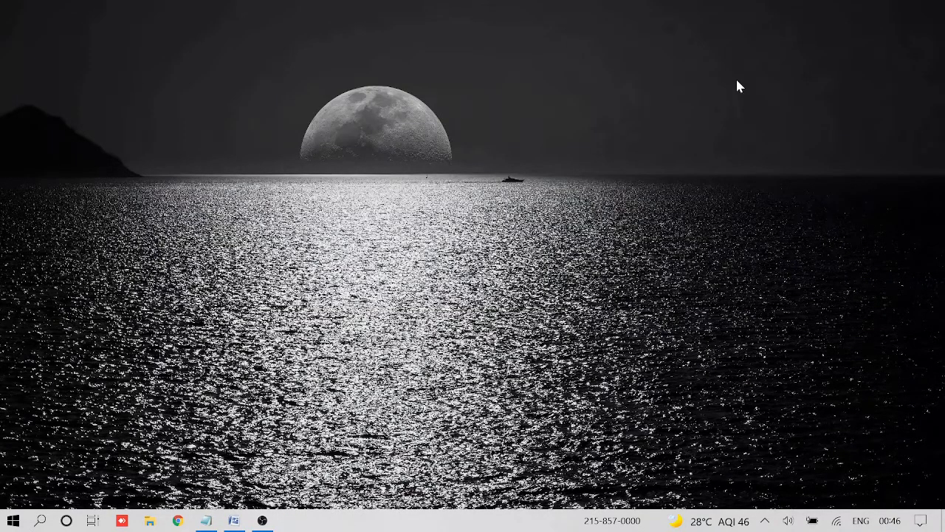
{"action": "left_click", "coordinate": [149, 520]}
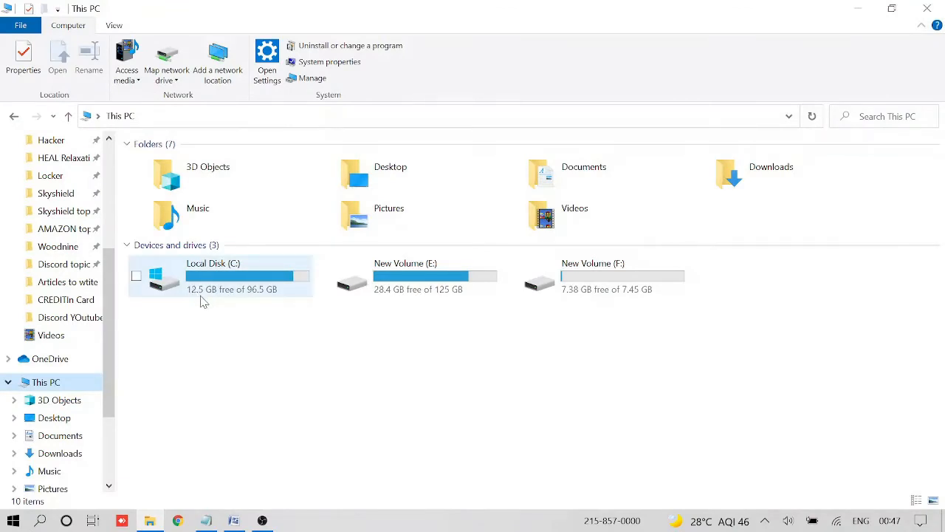
{"action": "mouse_move", "coordinate": [225, 299]}
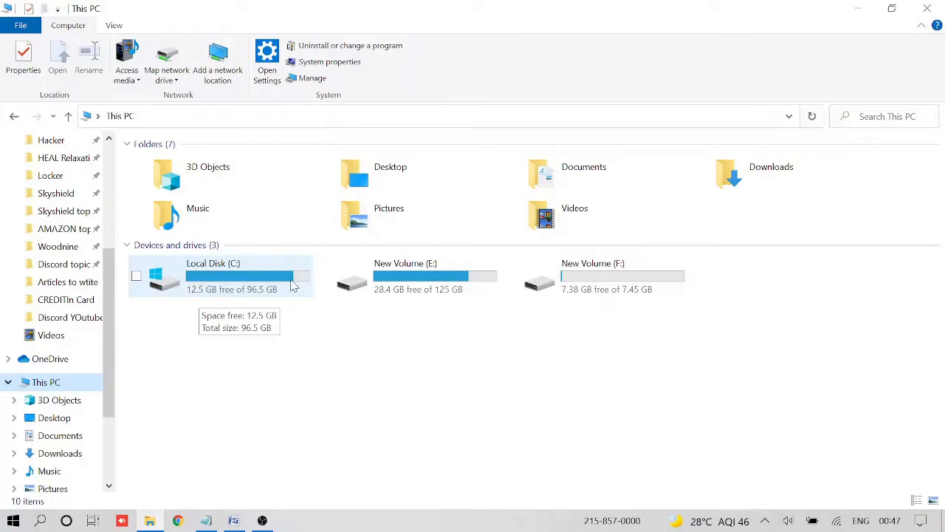
{"action": "mouse_move", "coordinate": [199, 304]}
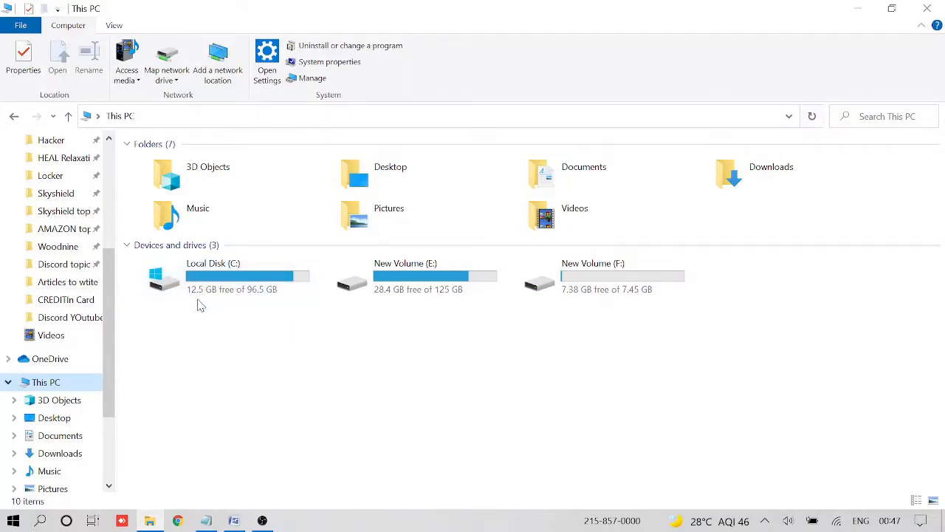
{"action": "mouse_move", "coordinate": [203, 298]}
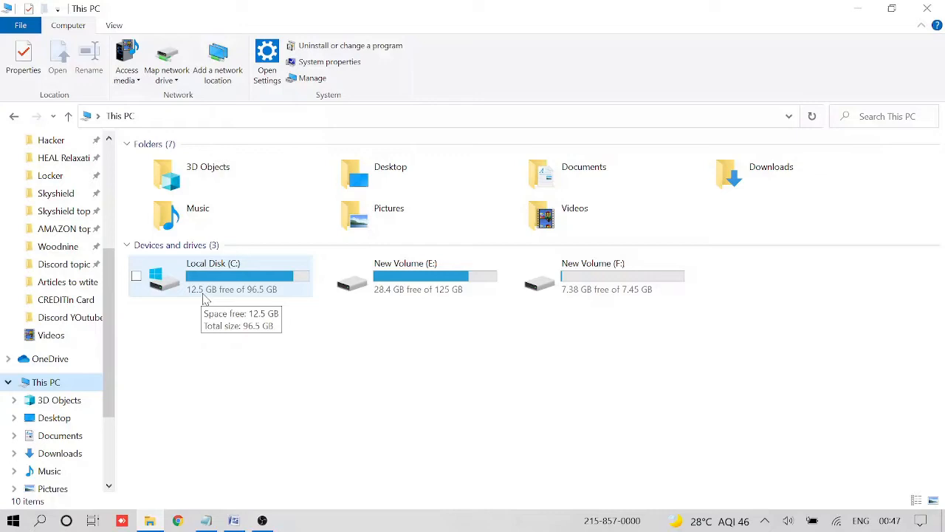
{"action": "mouse_move", "coordinate": [205, 298]}
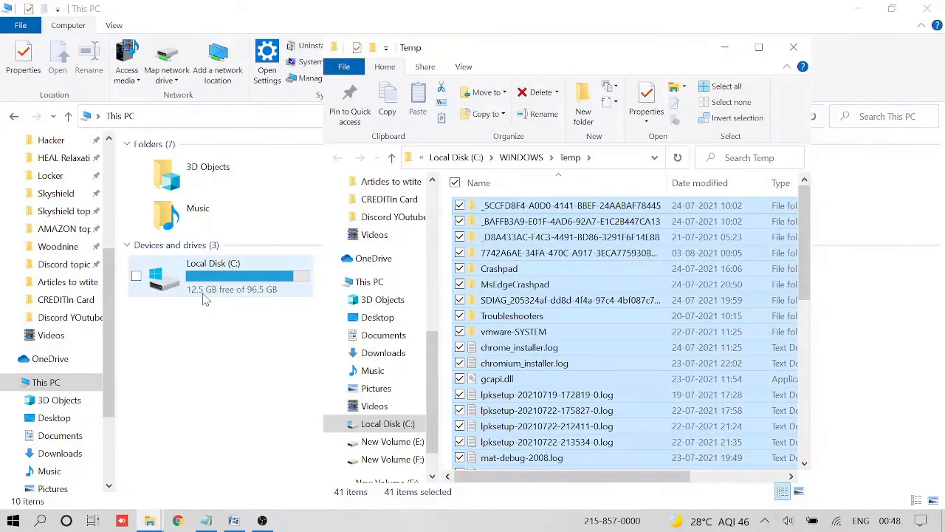
Delete all 41 items in C:\Windows\Temp, continuing for all protected items.
{"action": "left_click", "coordinate": [537, 92]}
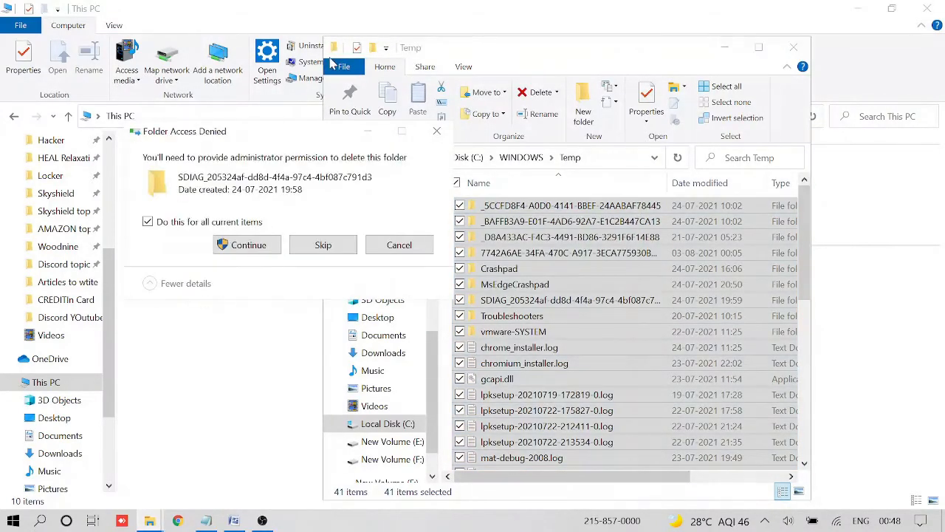
{"action": "left_click", "coordinate": [249, 246]}
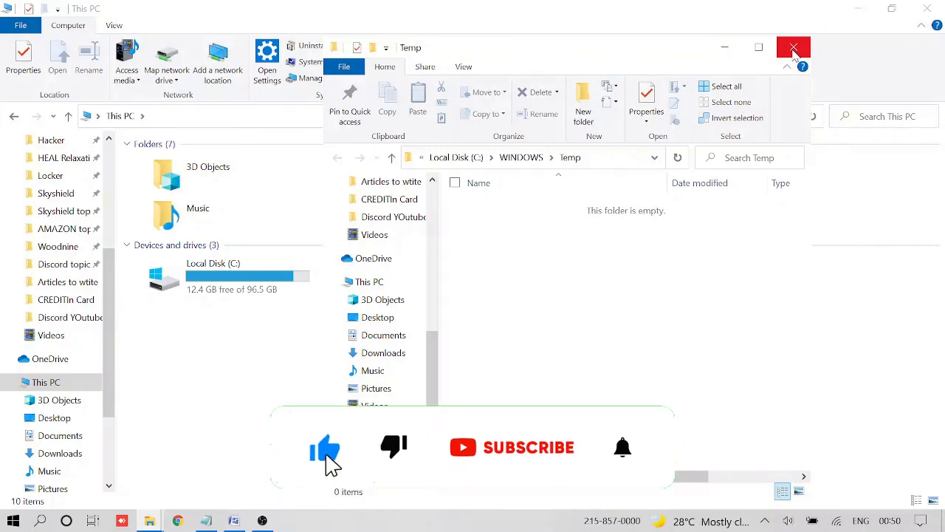
{"action": "left_click", "coordinate": [529, 447]}
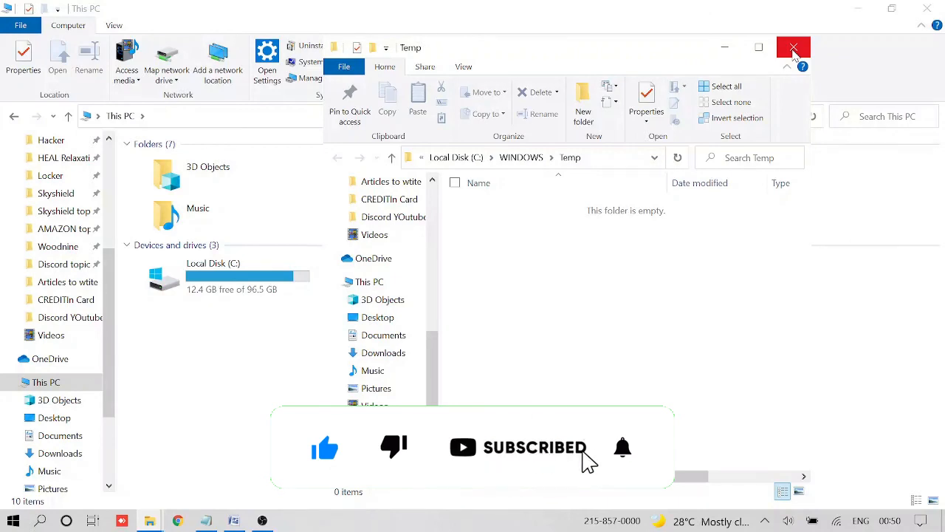